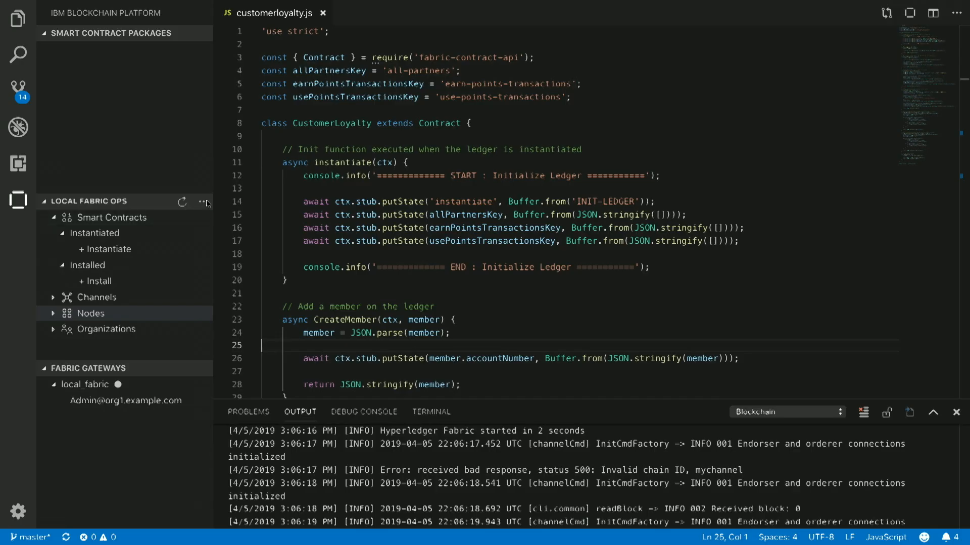
click(203, 202)
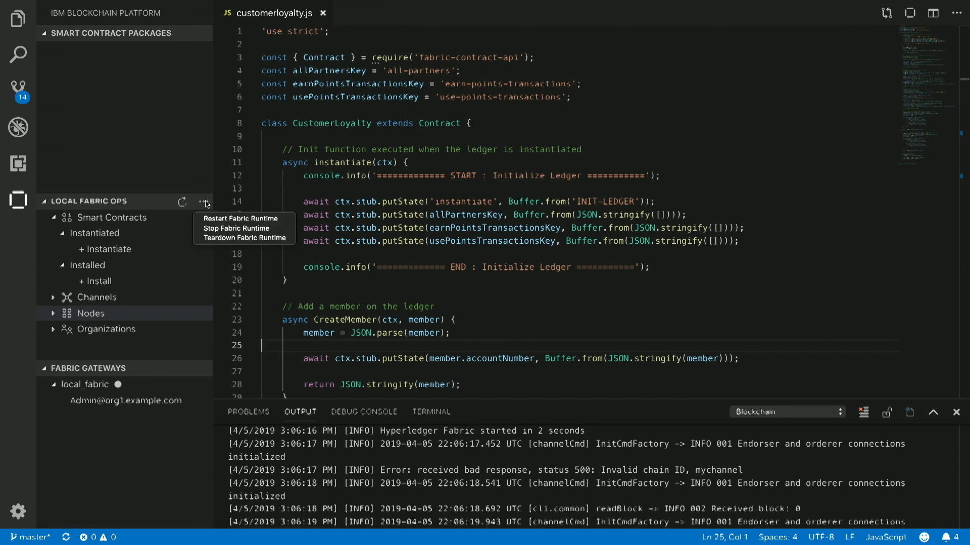
mouse_move(244, 219)
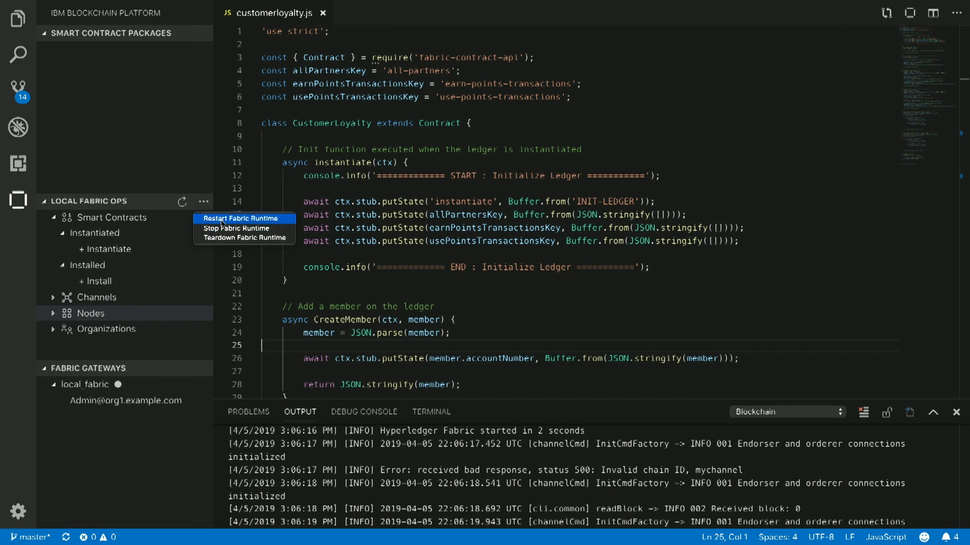
mouse_move(244, 238)
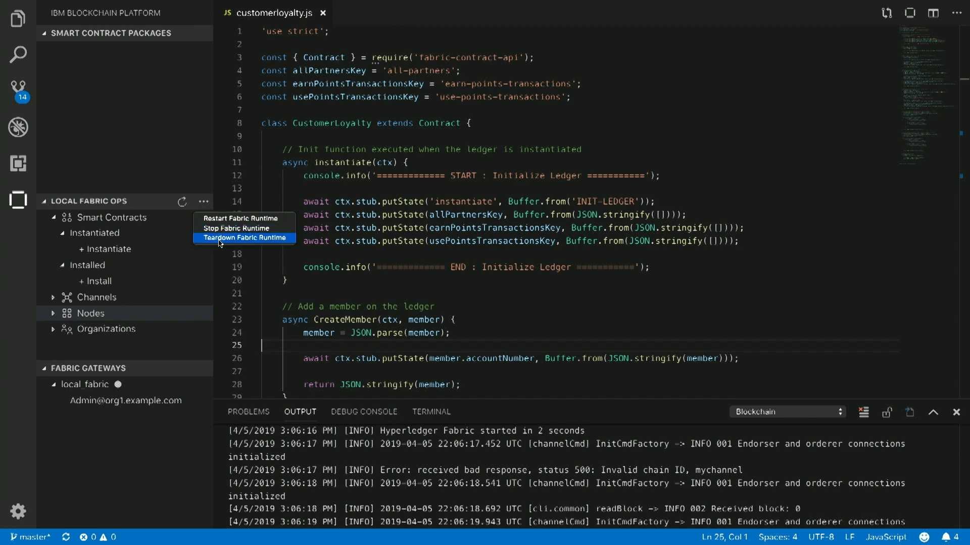
mouse_move(312, 311)
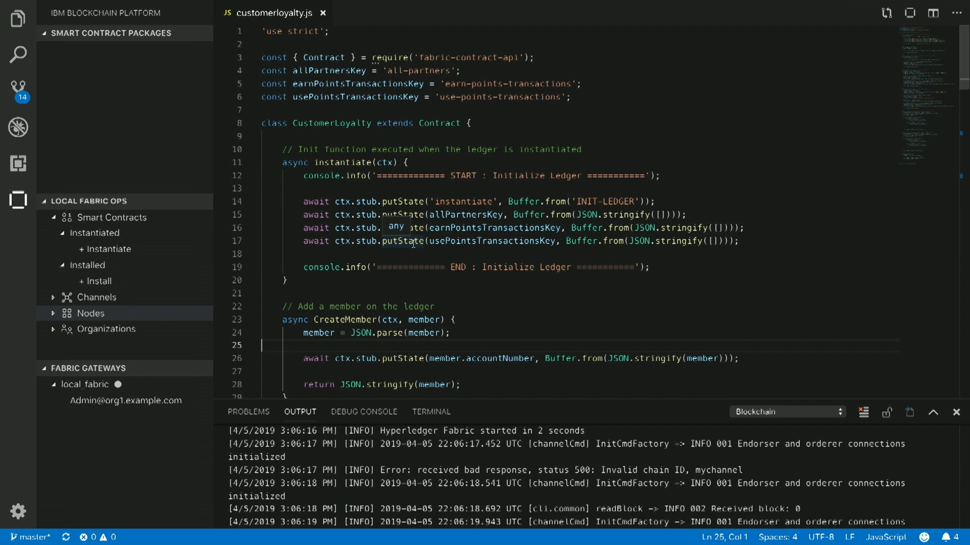
click(303, 189)
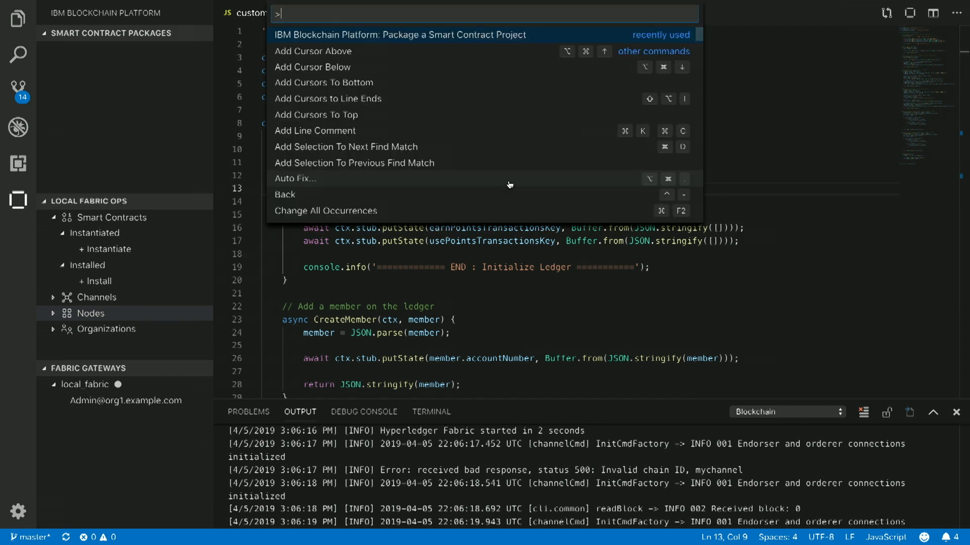
mouse_move(368, 34)
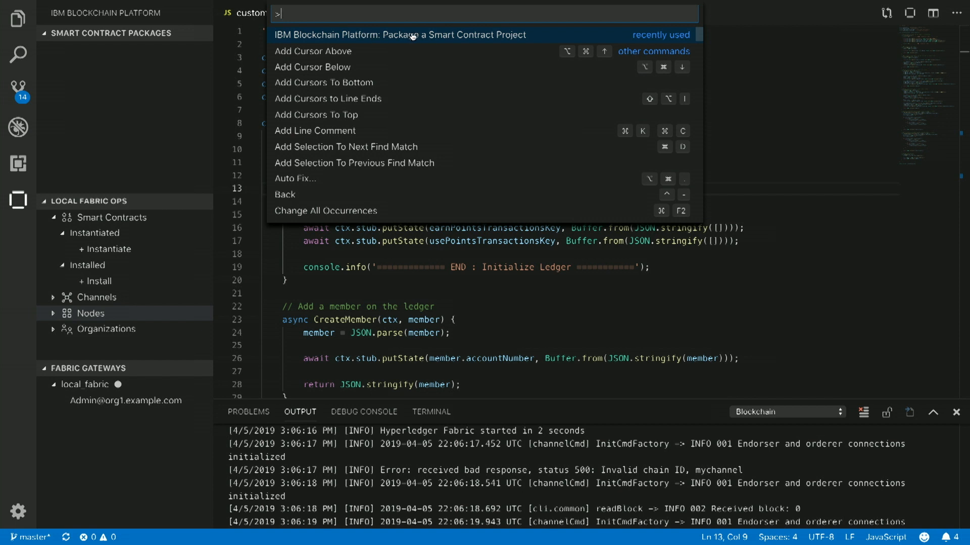
click(399, 34)
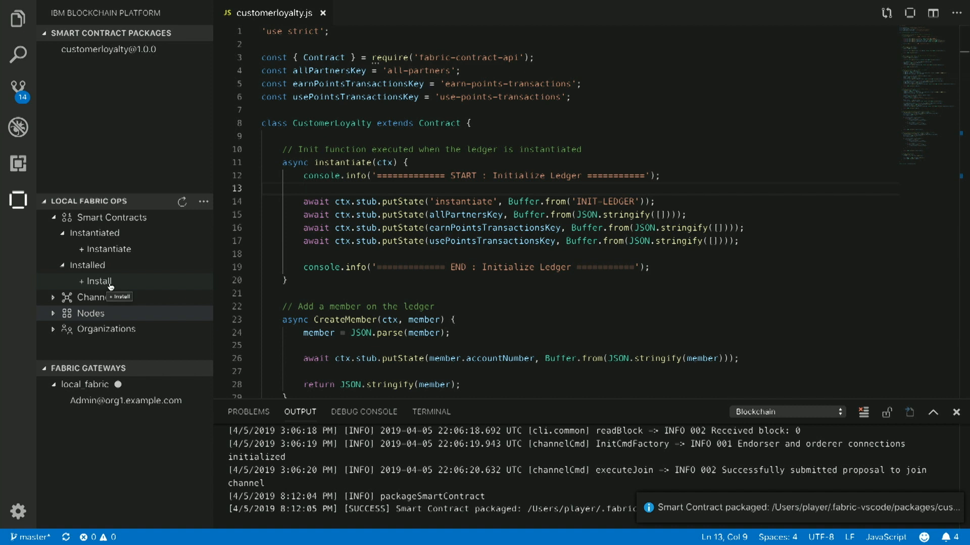
click(97, 282)
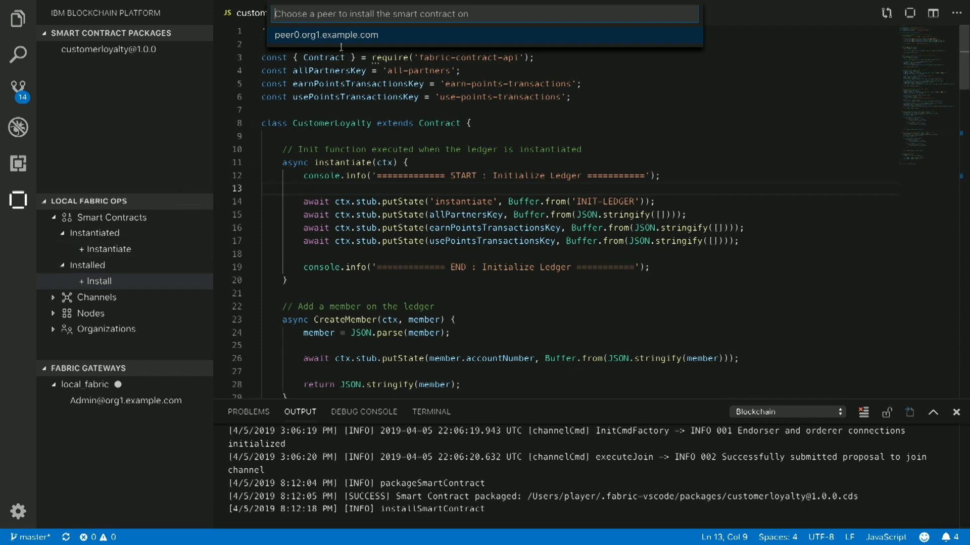
mouse_move(340, 42)
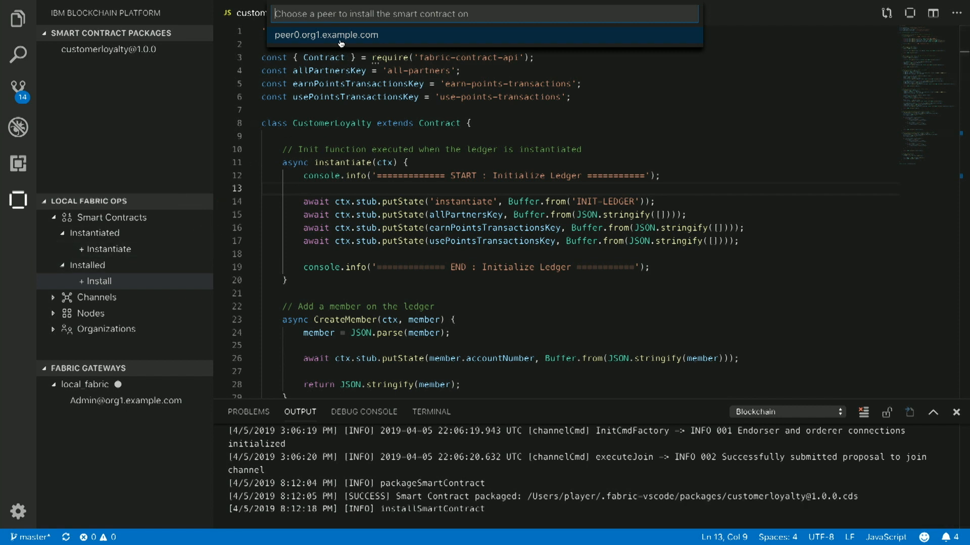
click(327, 34)
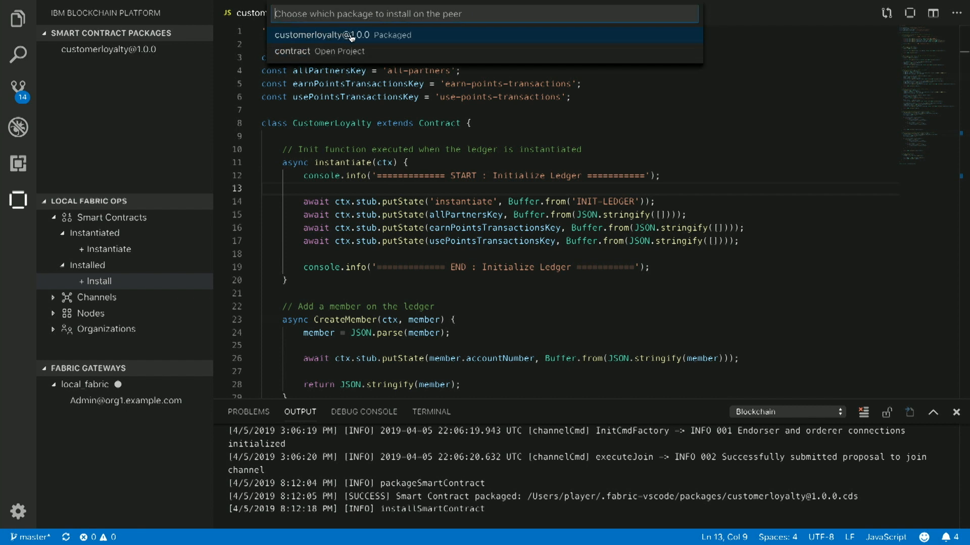
click(343, 34)
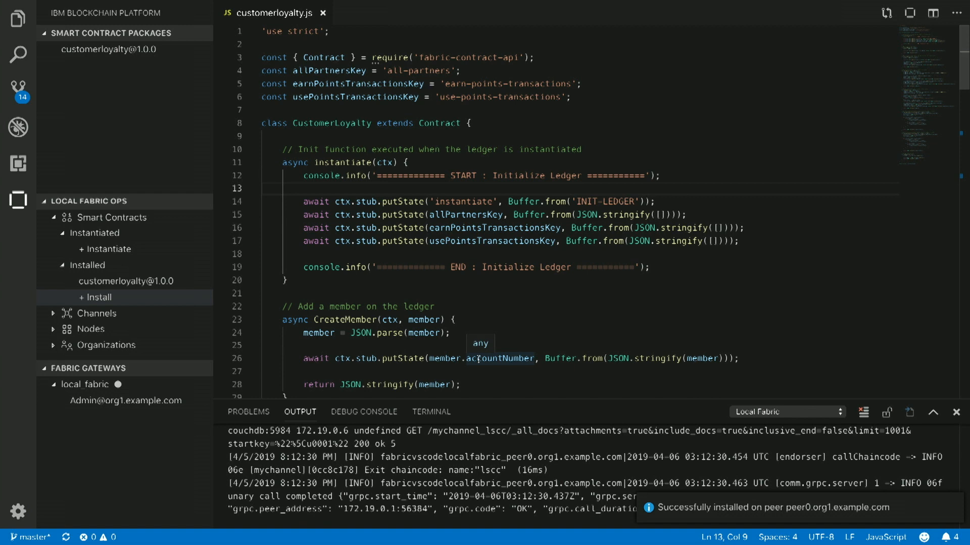
- Instantiate the contract on mychannel with function 'instantiate' and no arguments
click(108, 248)
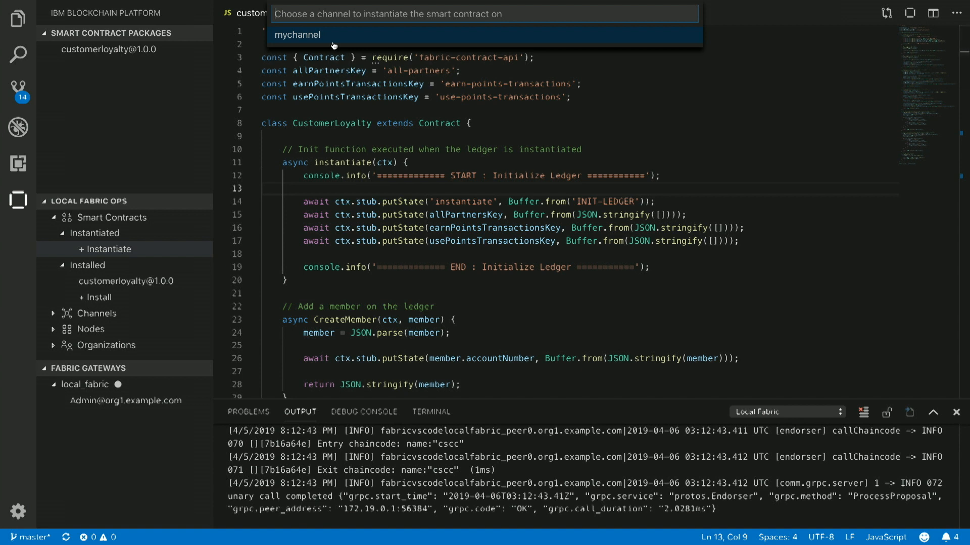
mouse_move(317, 38)
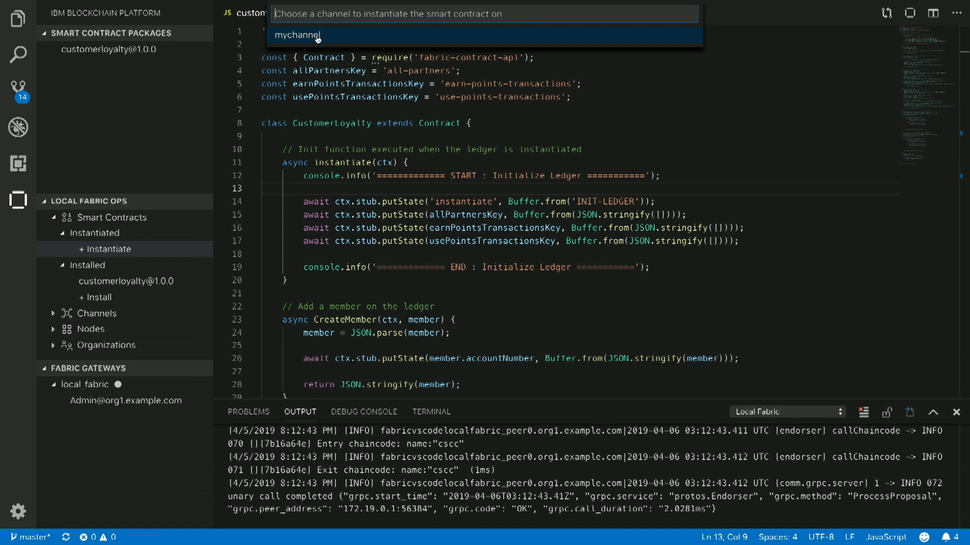
click(299, 34)
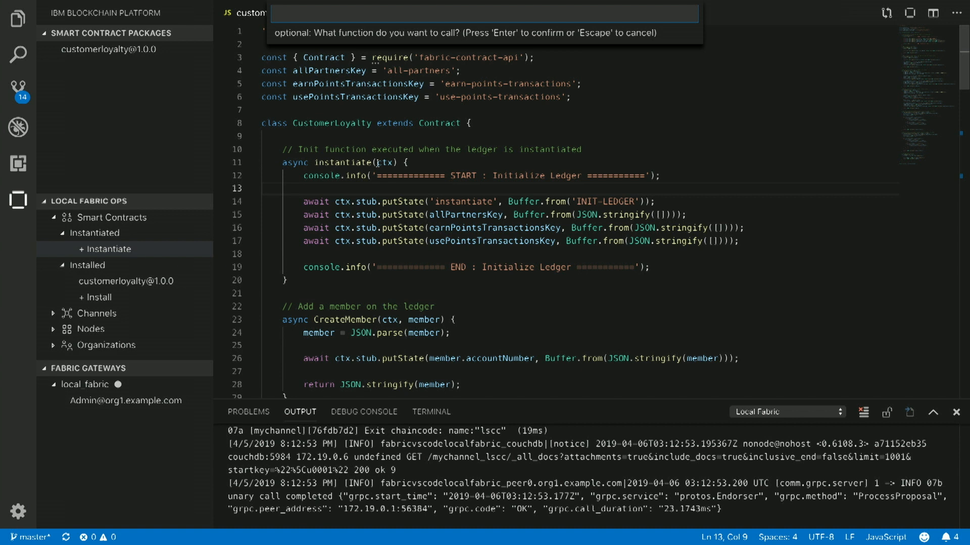
mouse_move(339, 215)
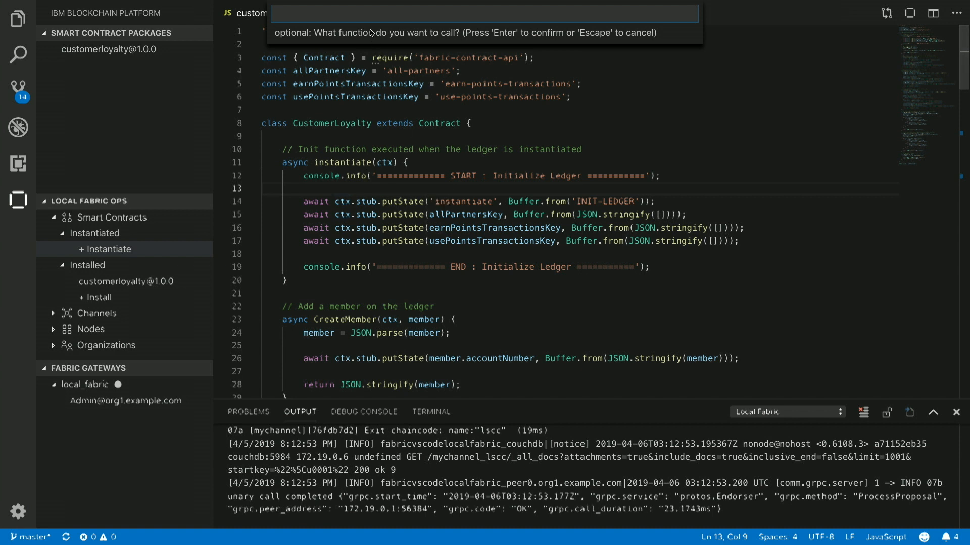
text(instantiate)
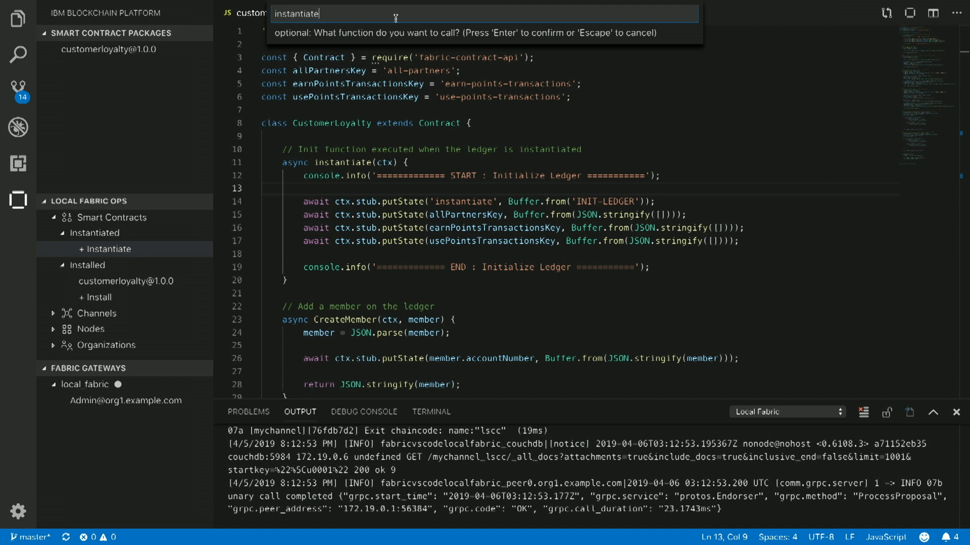
key(Enter)
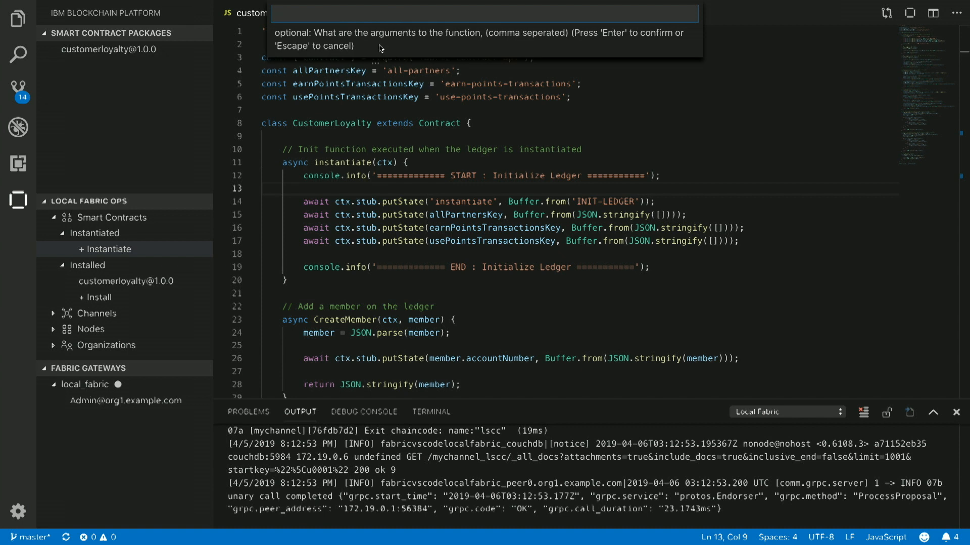
mouse_move(447, 35)
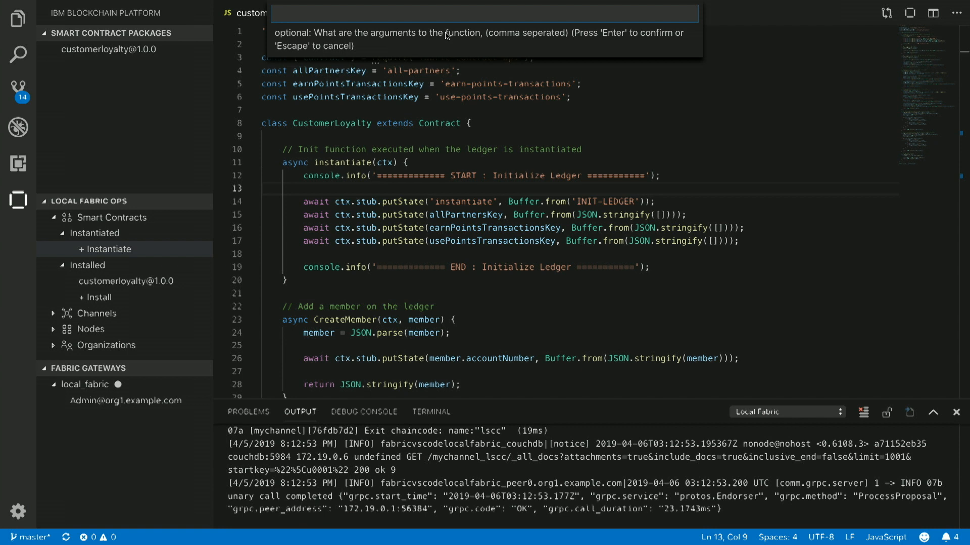
key(Enter)
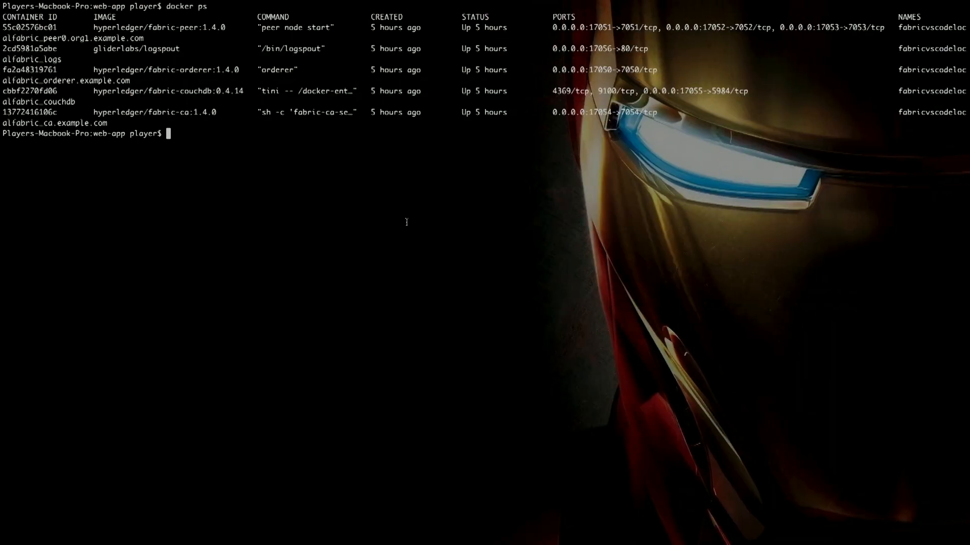
- Run docker ps to list running containers, including the fabric-ccenv build container
text(docker ps)
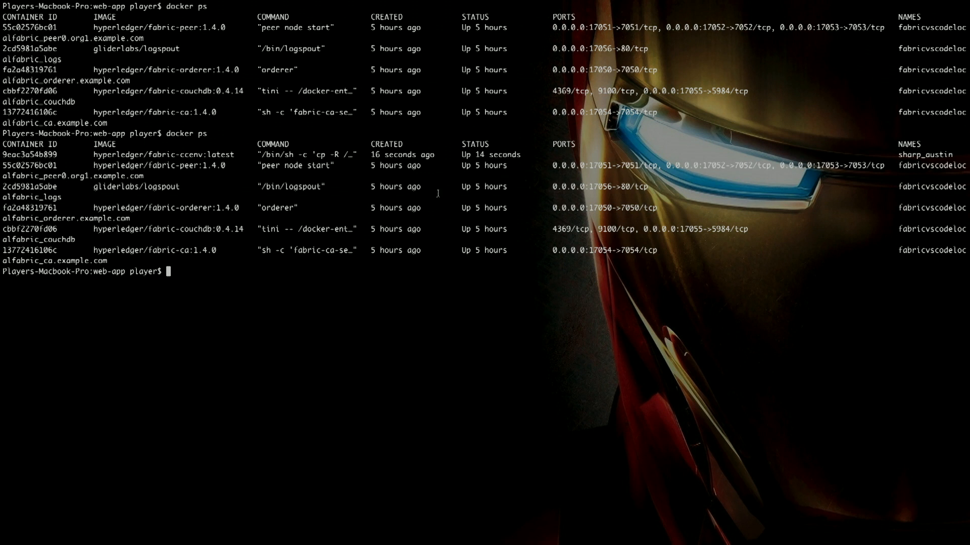
mouse_move(390, 182)
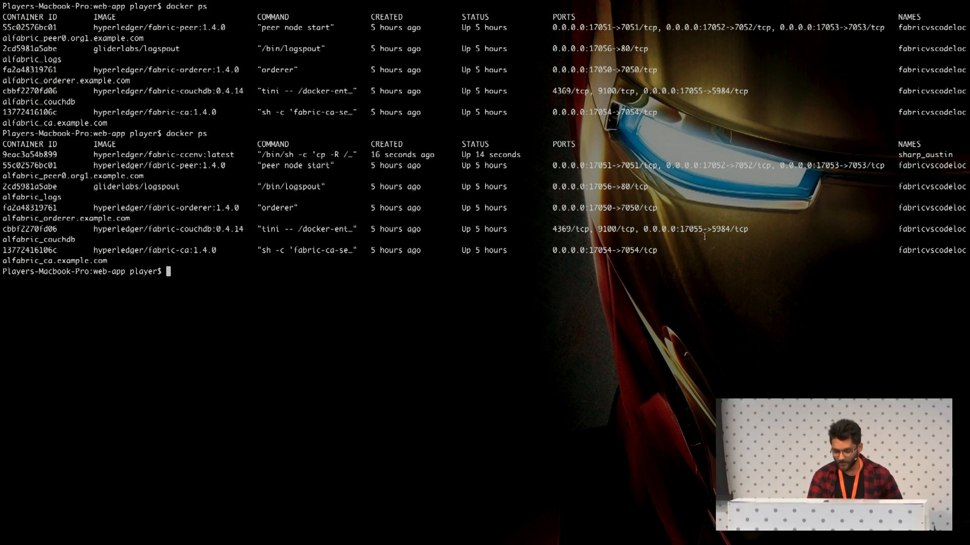
double_click(188, 207)
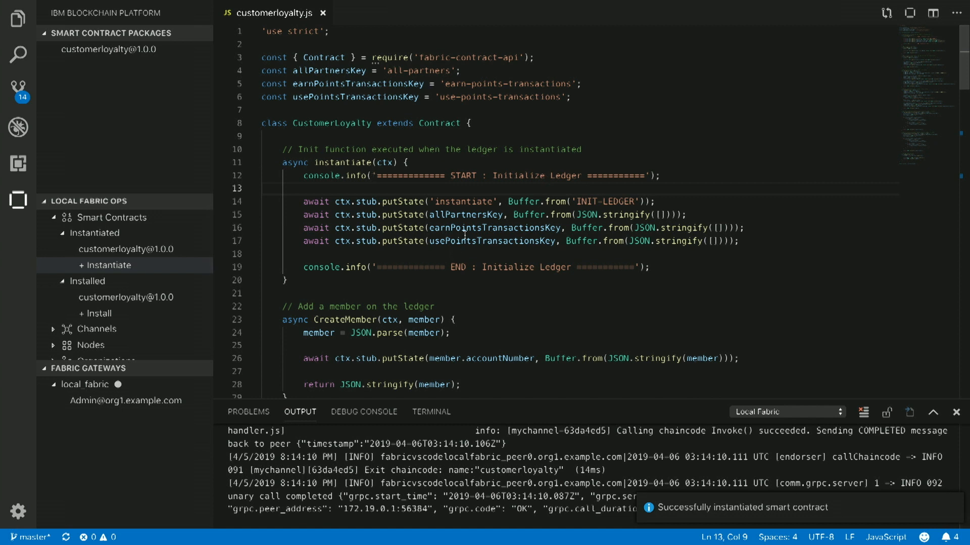
drag(452, 175, 535, 176)
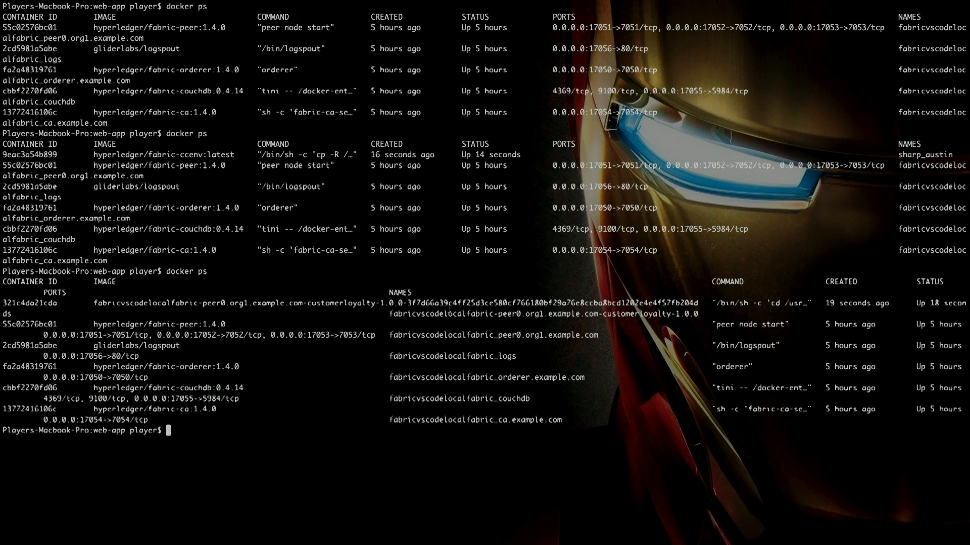
- Show docker logs for the customerloyalty chaincode container, then list the web-app folder
double_click(542, 313)
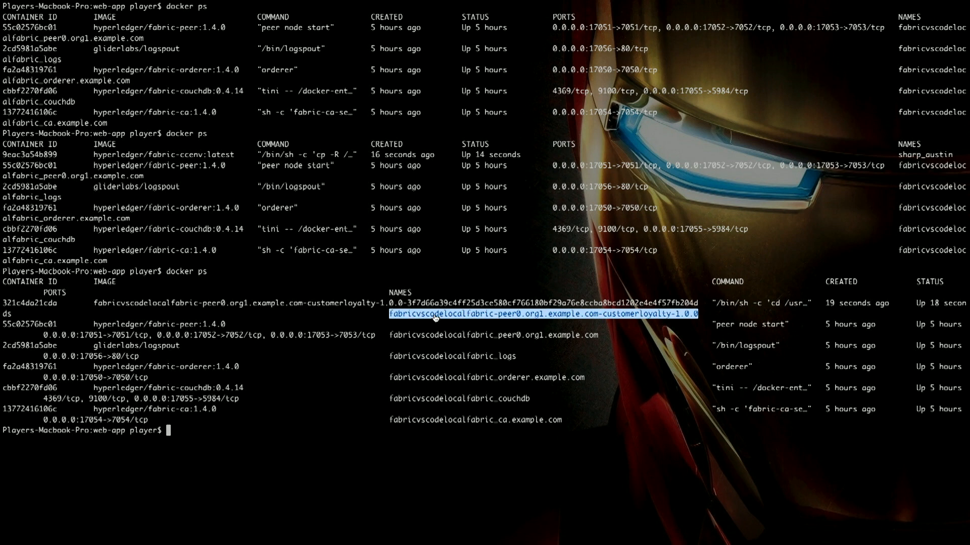
text(docker logs fabricvscodelocalfabric-peer0.org1.example.com-customerloyalty-1.0.0)
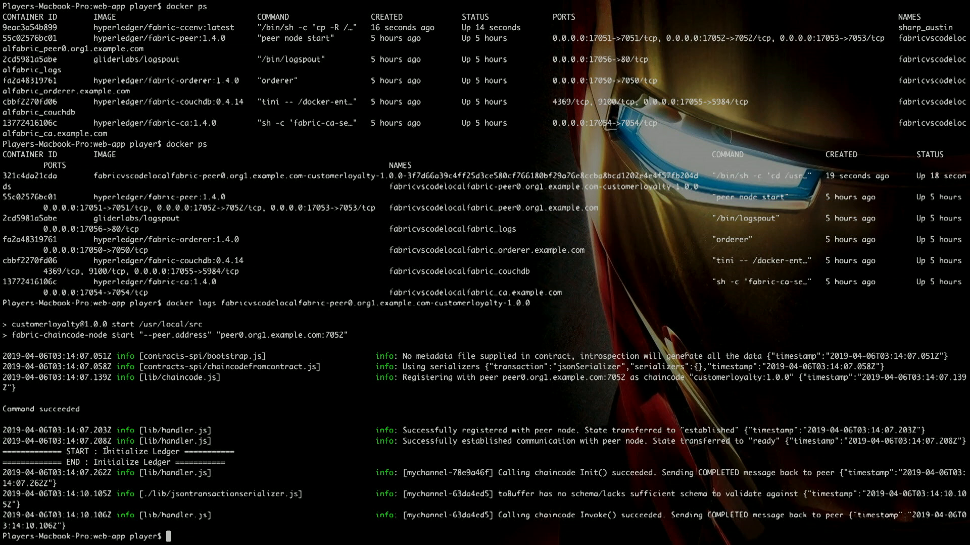
double_click(110, 463)
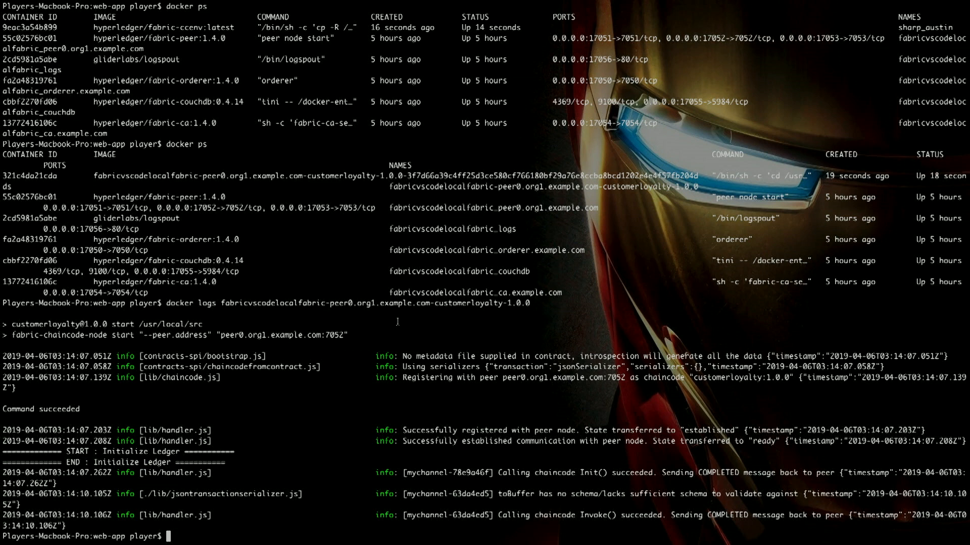
text(ls)
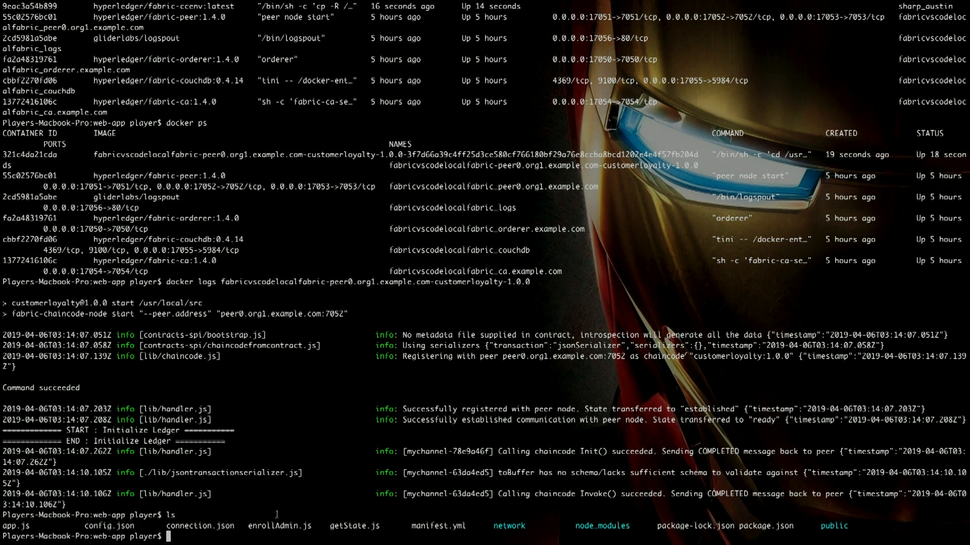
- Run node enrollAdmin.js to enroll admin into the wallet, then npm start the web app
text(node enrollAdmin.js)
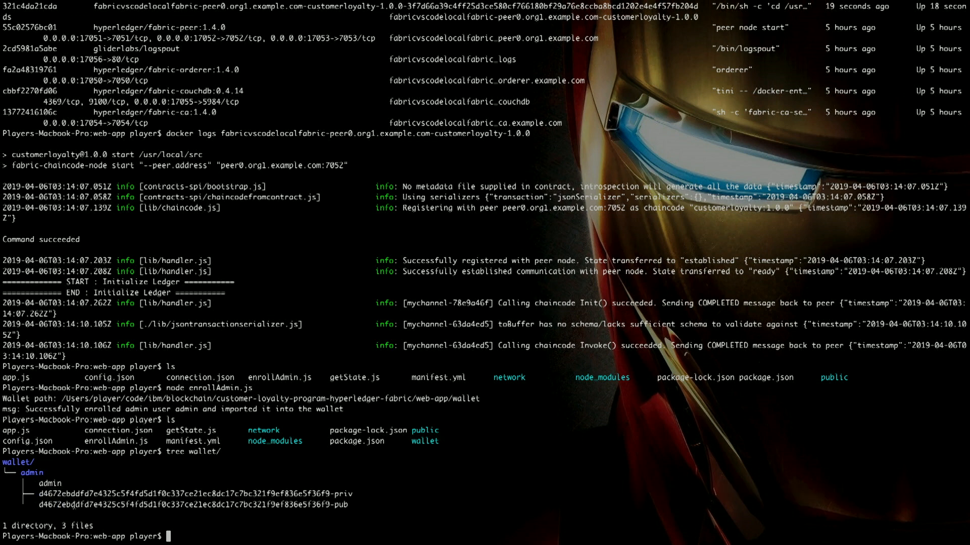
text(npm star)
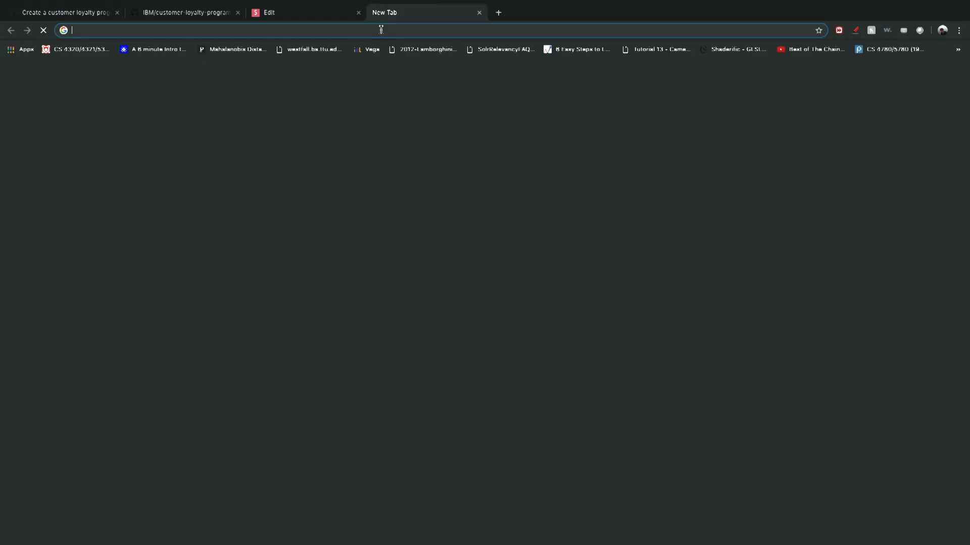
- Load the Customer Loyalty Program home page at localhost and highlight the Members section
text(localhost:808)
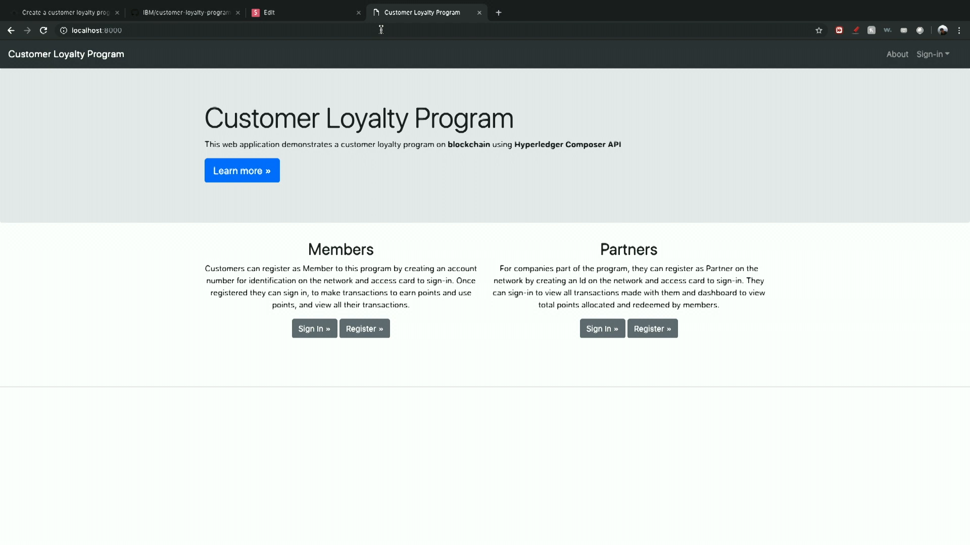
mouse_move(364, 328)
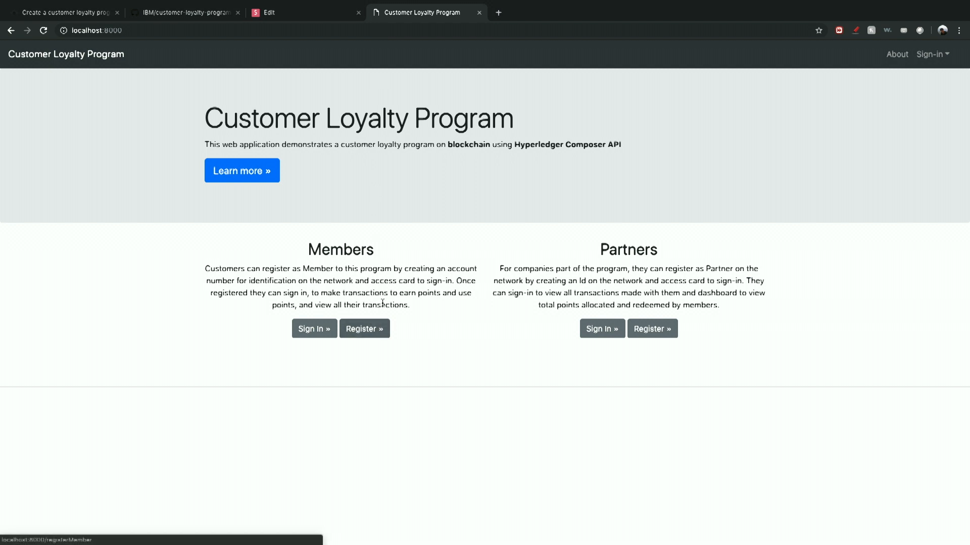
double_click(324, 249)
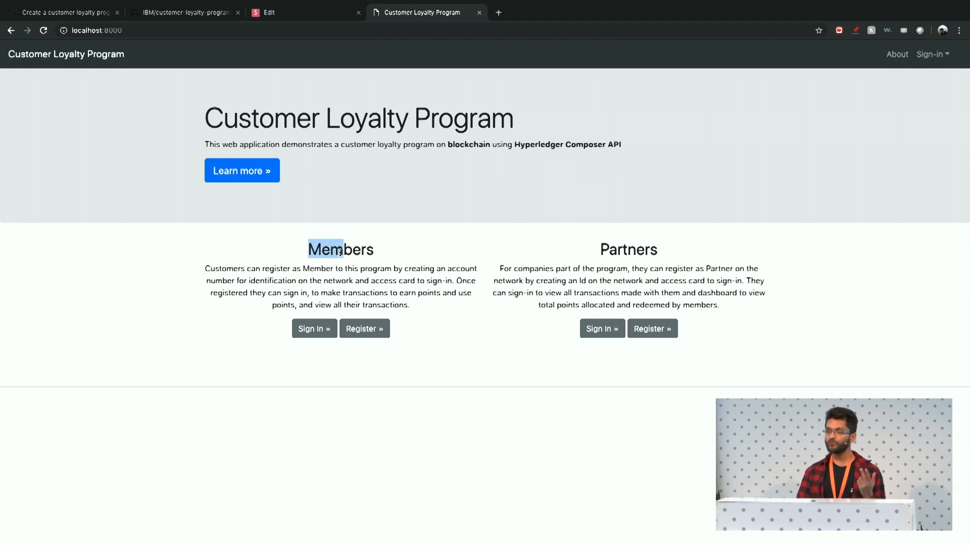
mouse_move(354, 250)
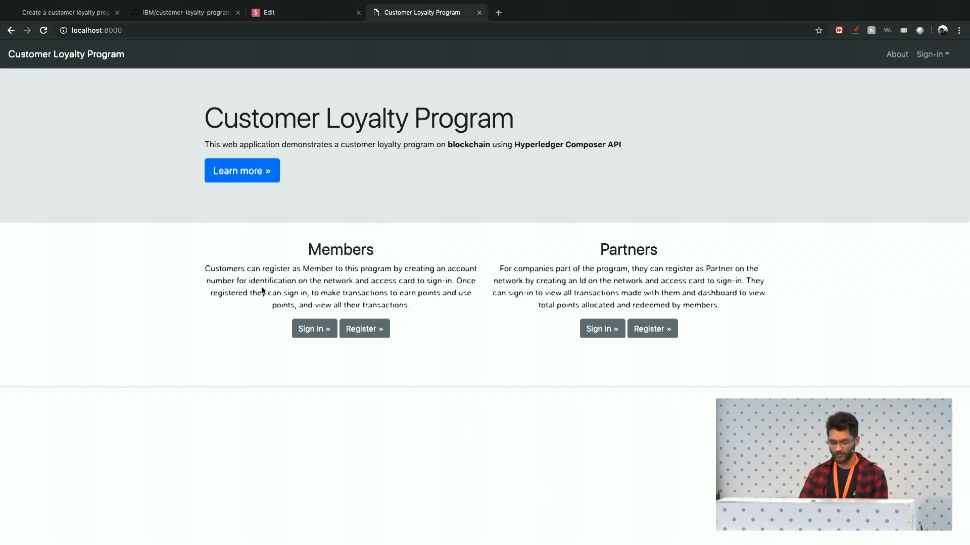
click(364, 328)
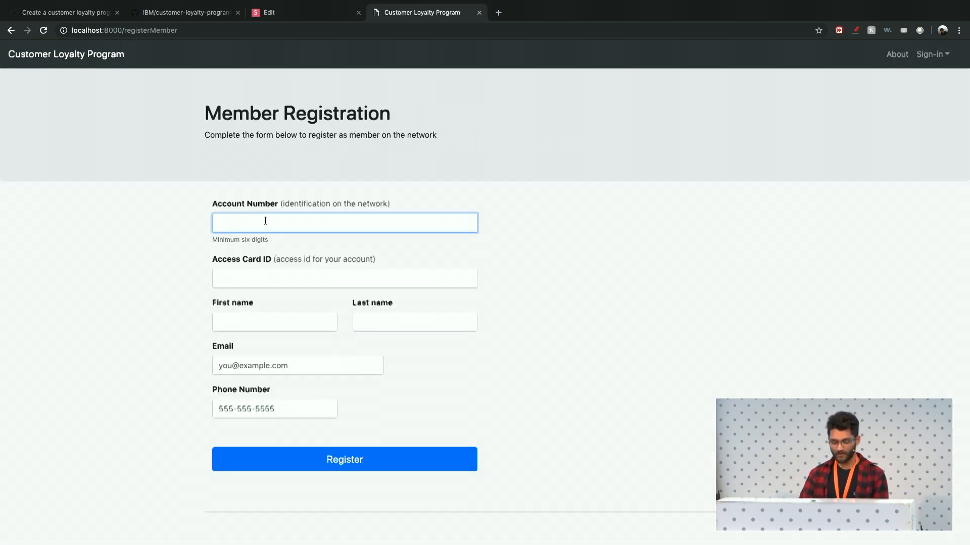
text(100001)
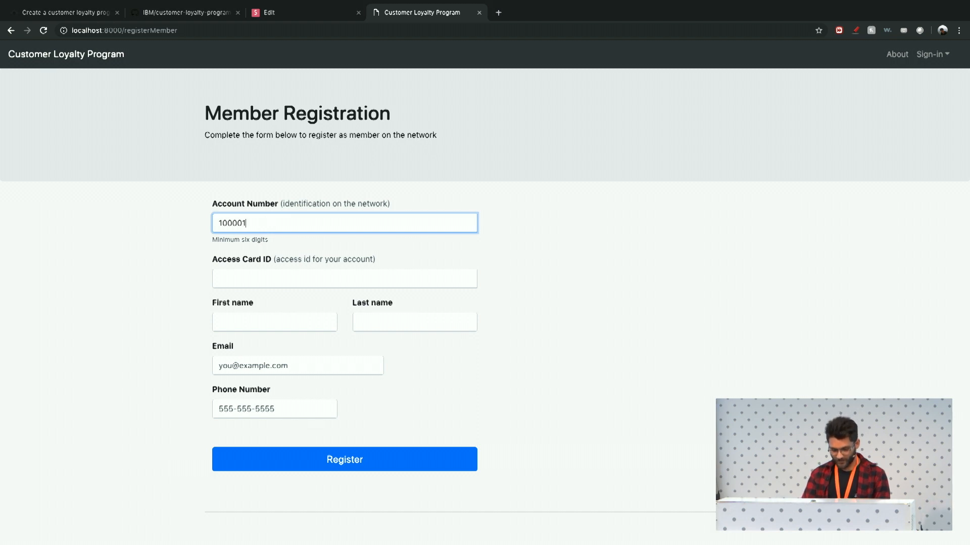
click(343, 278)
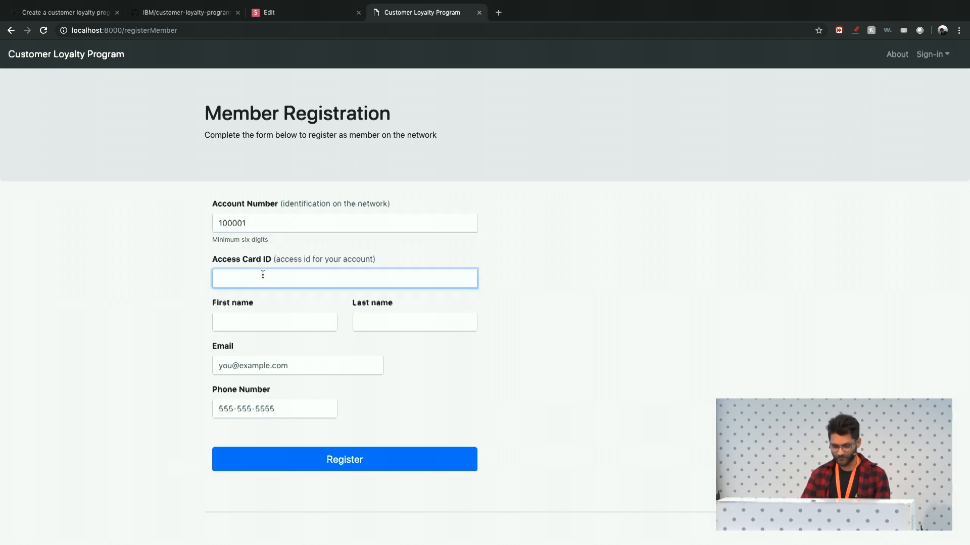
text(ac1)
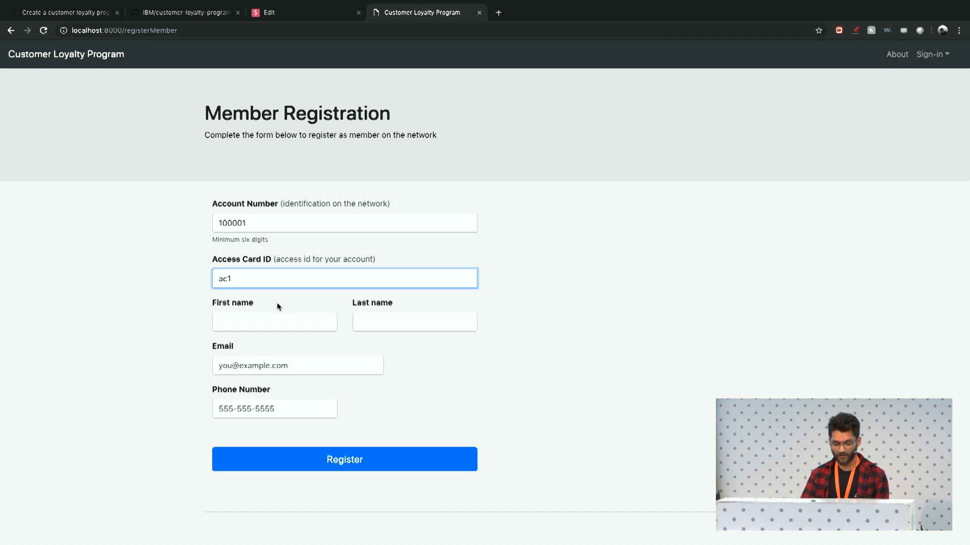
text(Tome)
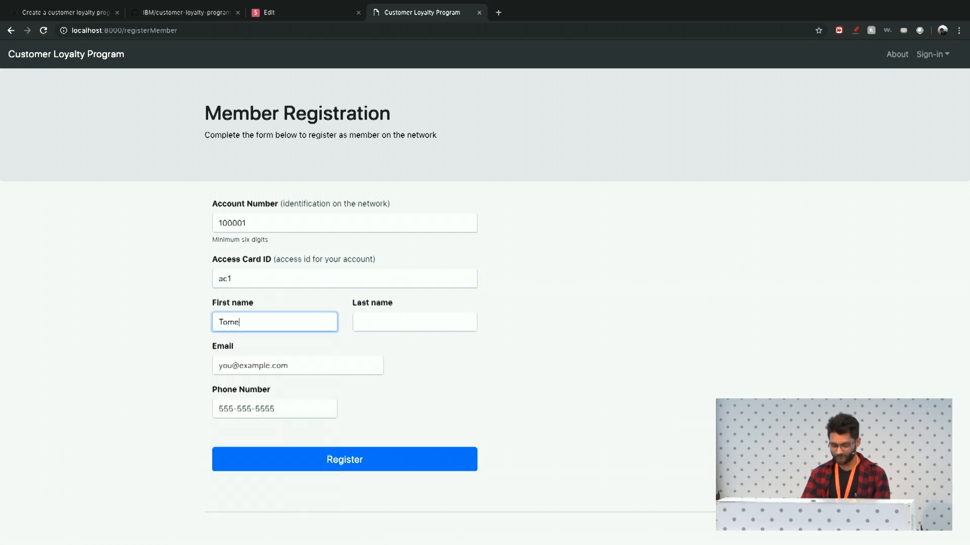
text(Mo)
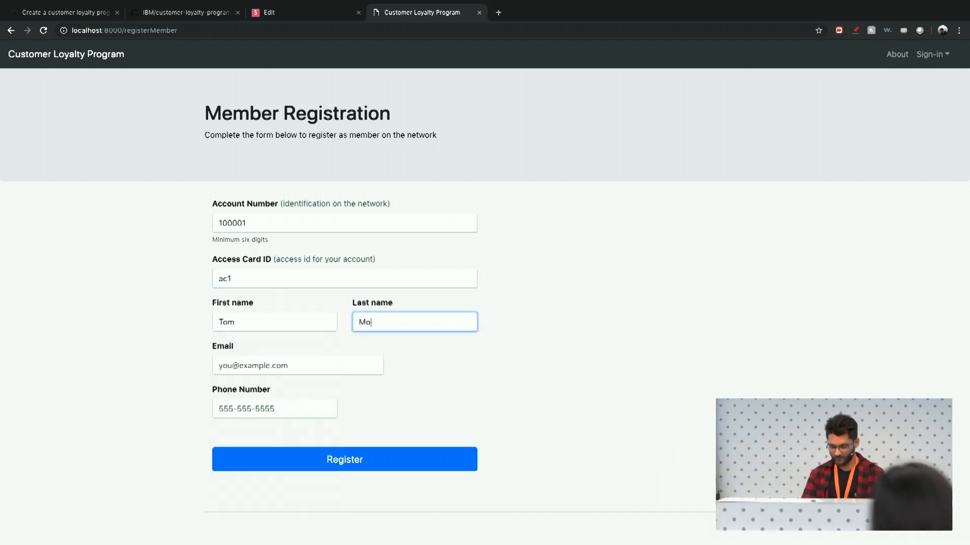
click(297, 365)
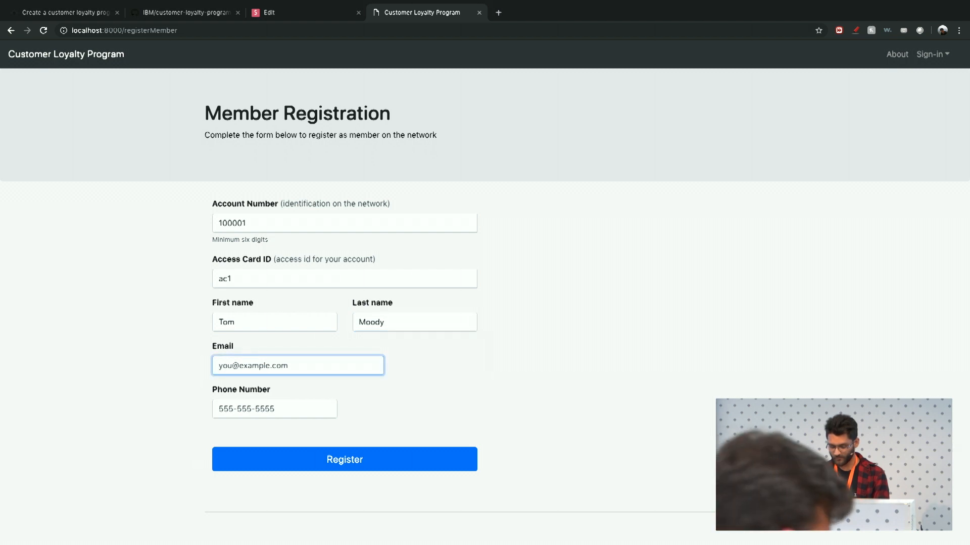
text(tom@exam)
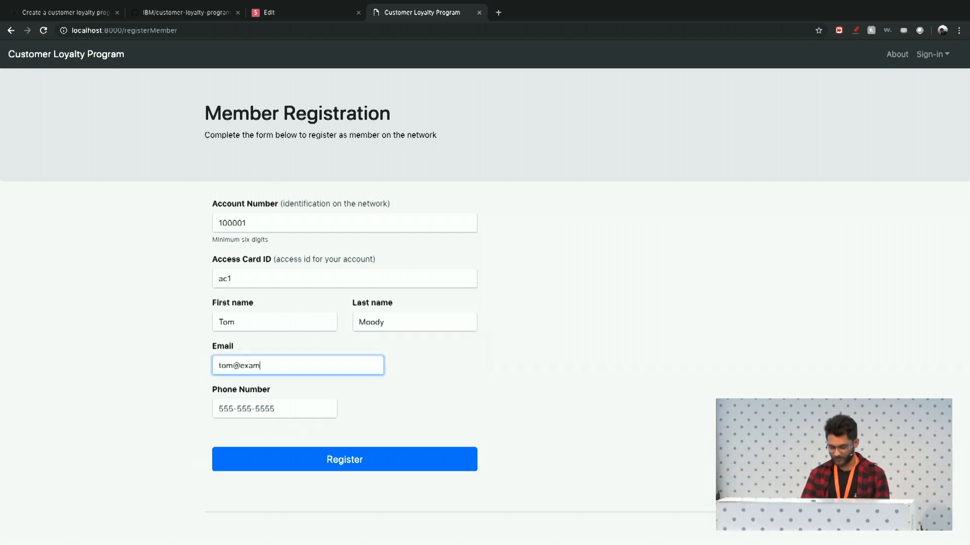
text(111-111-1111)
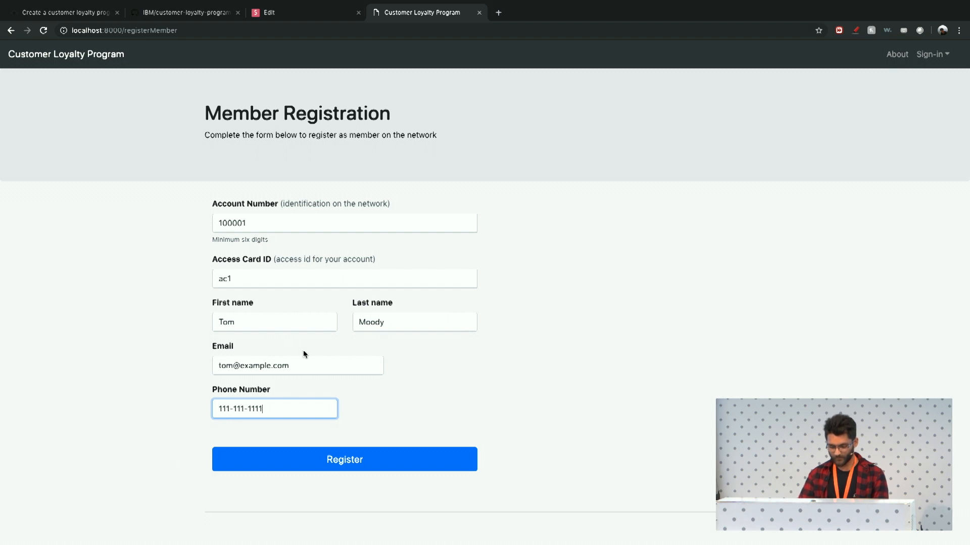
- Submit the registration, dismiss the first-name validation alert and correct the first name
click(344, 458)
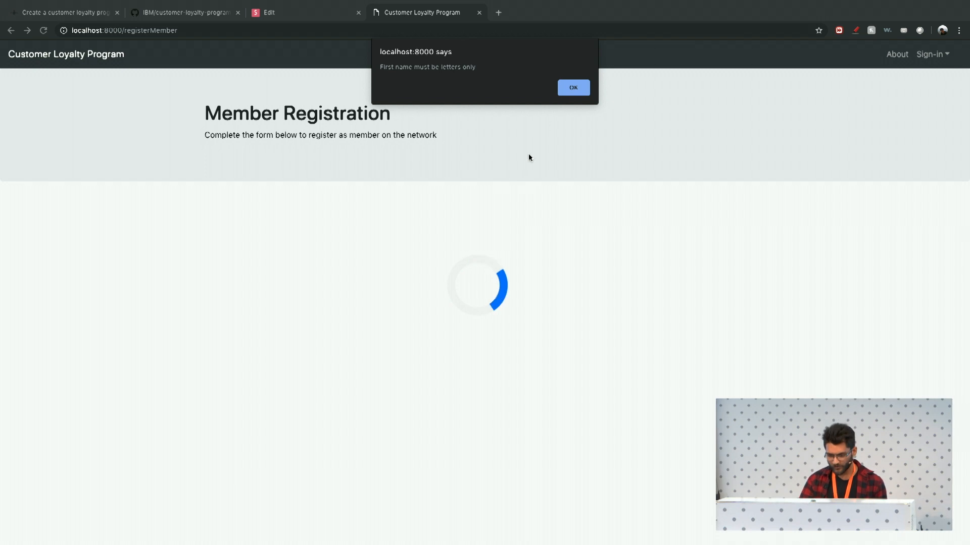
click(571, 87)
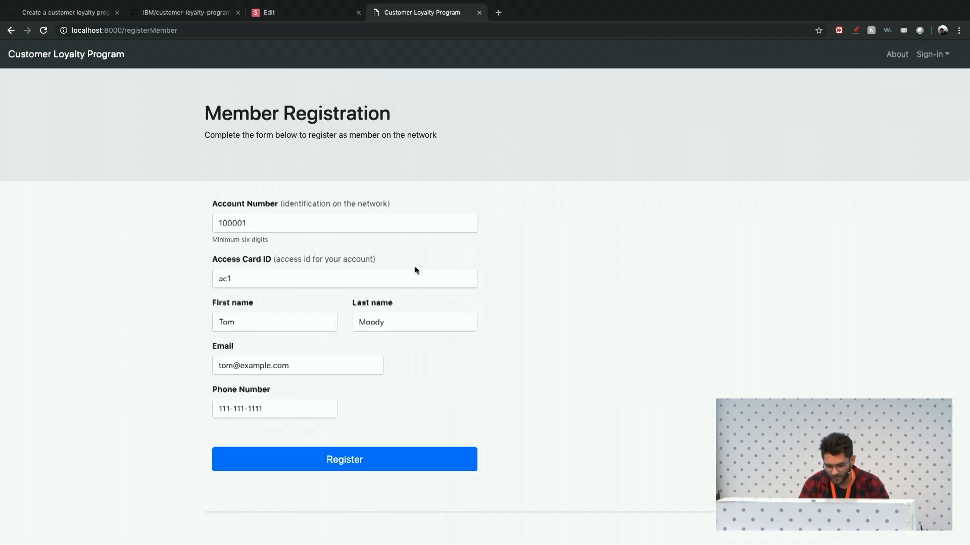
click(273, 321)
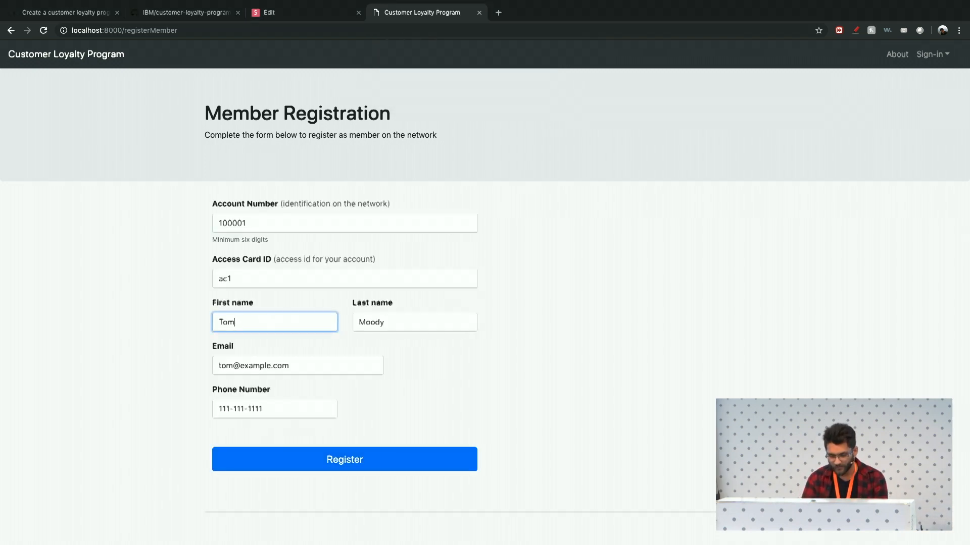
click(343, 459)
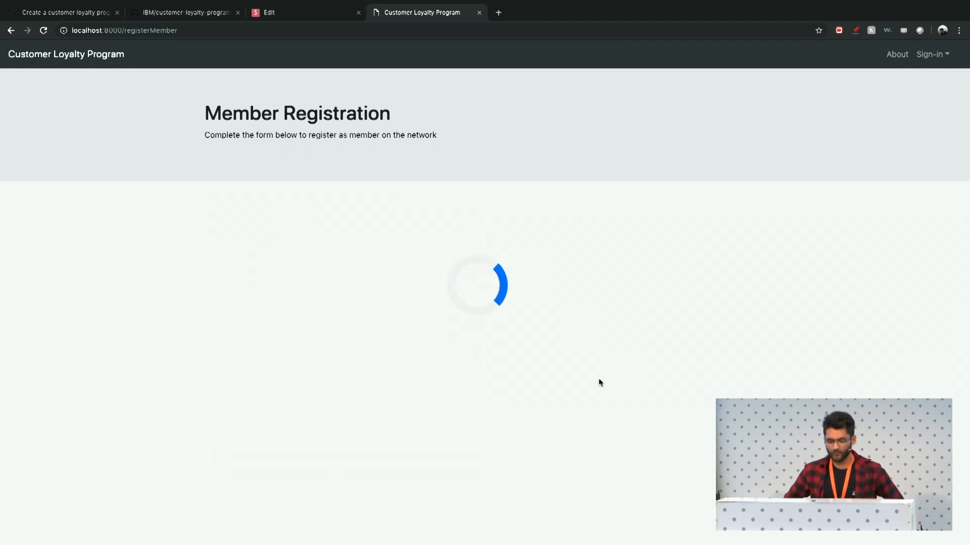
mouse_move(359, 236)
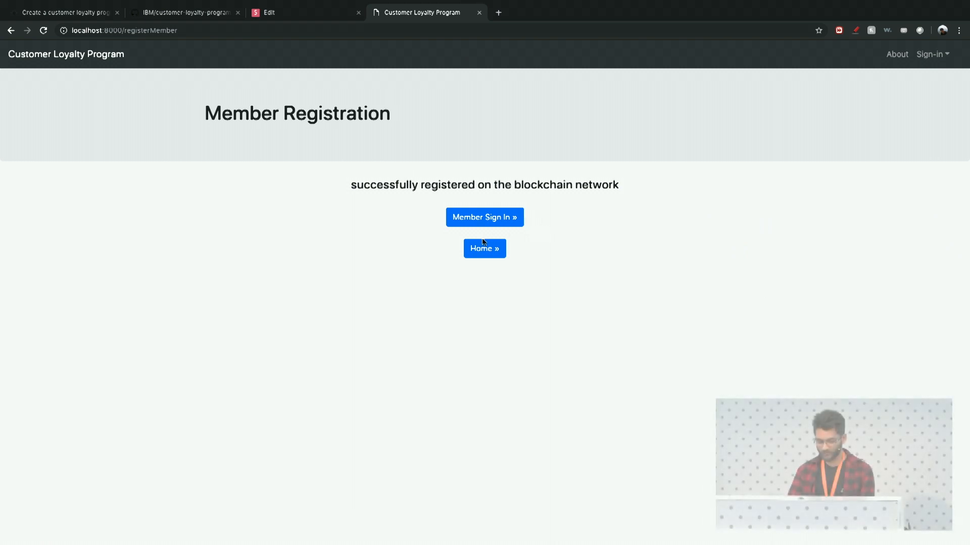
- Register partner p100001 with access card parac1 and company name IBM via the Partner Registration form
click(483, 248)
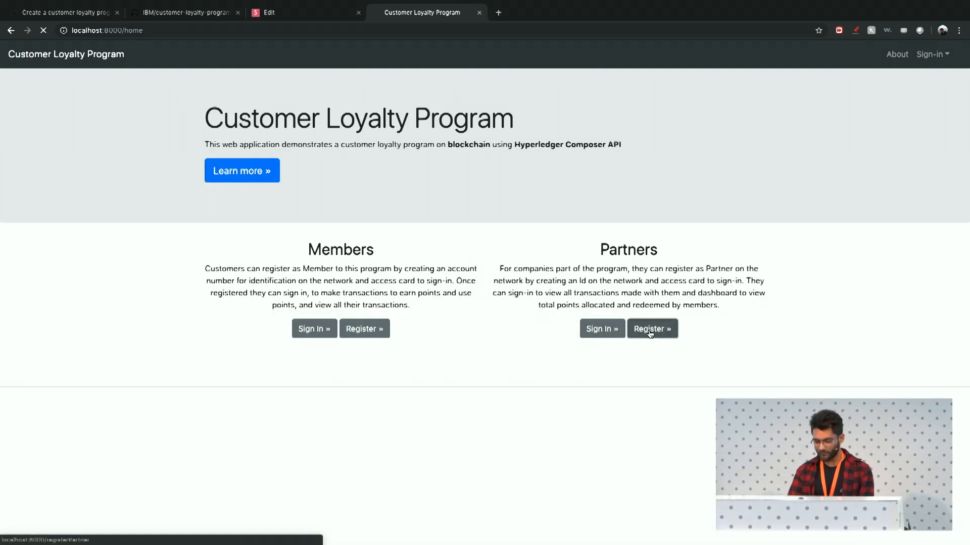
click(651, 328)
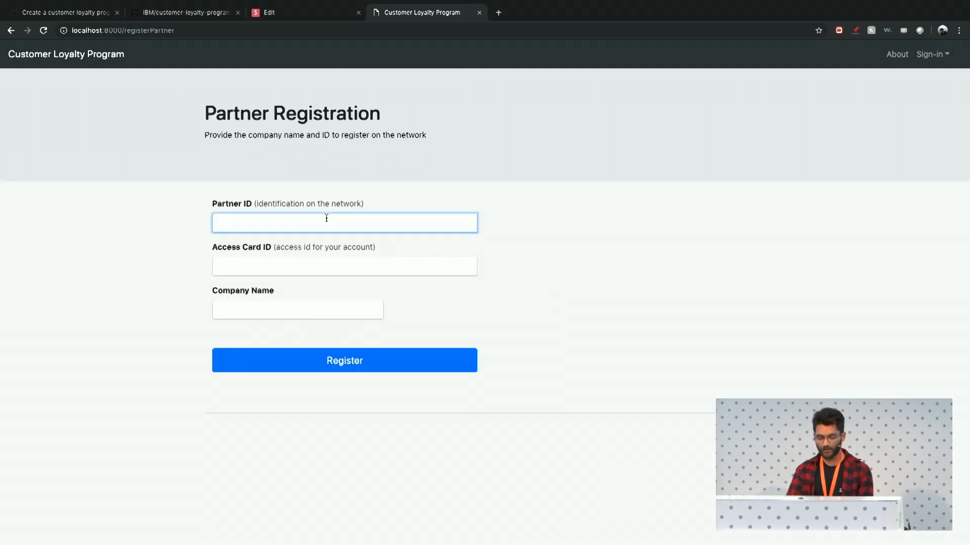
text(p1000)
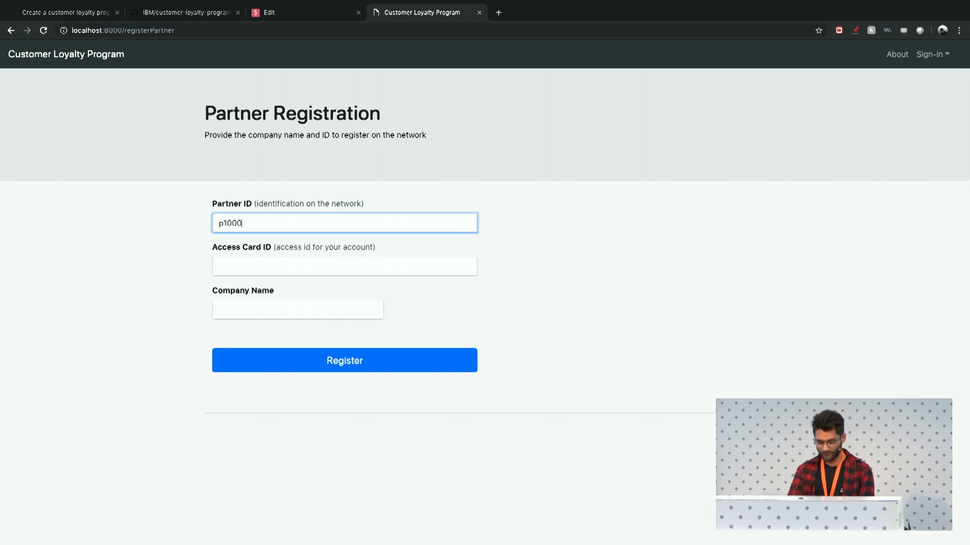
click(344, 266)
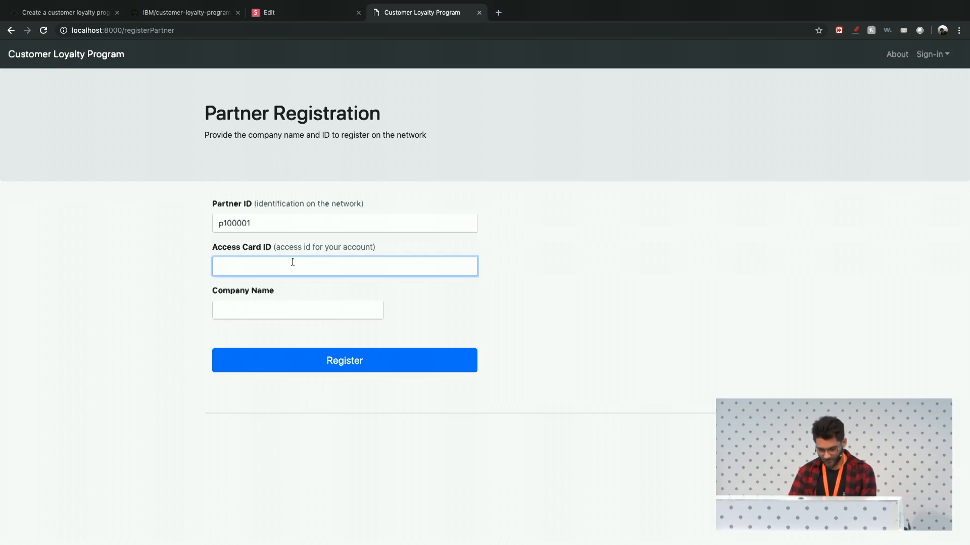
text(para)
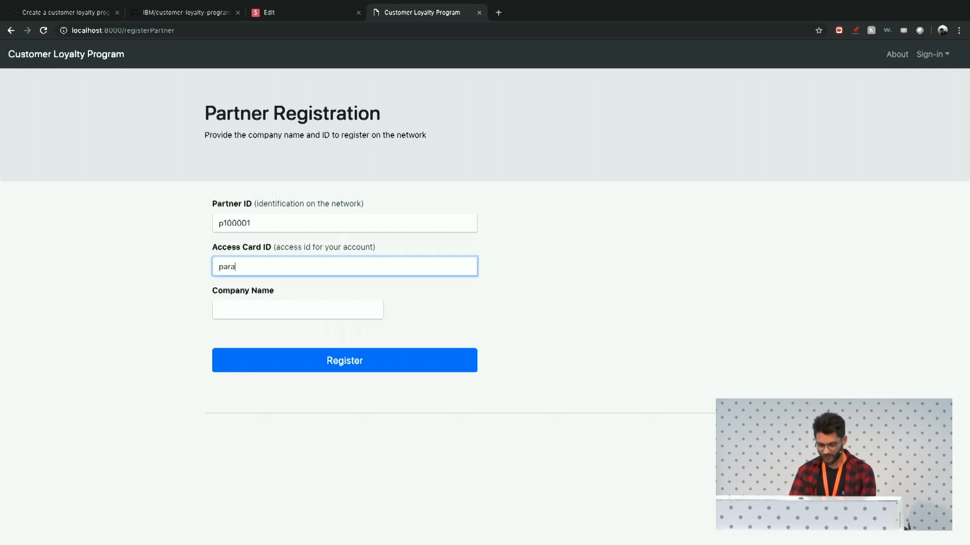
click(297, 309)
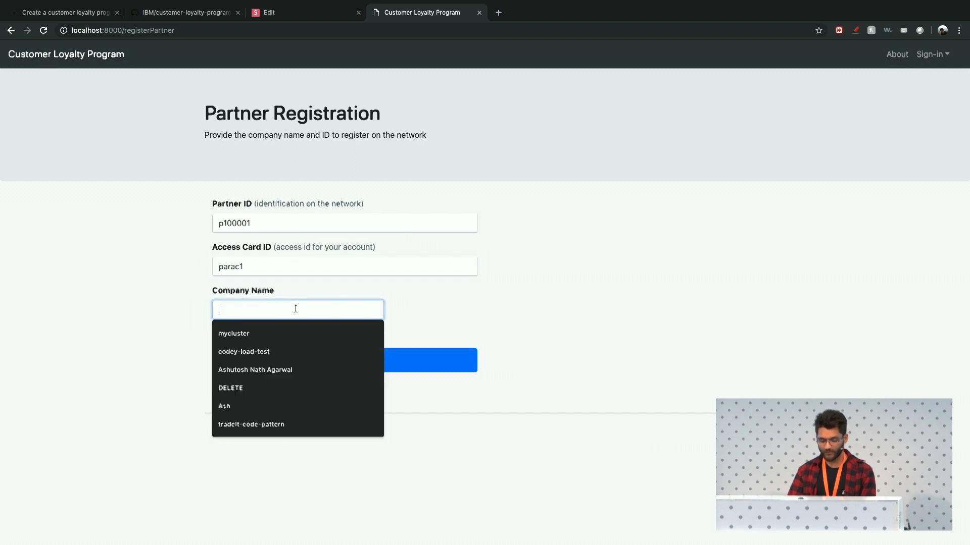
text(IBM)
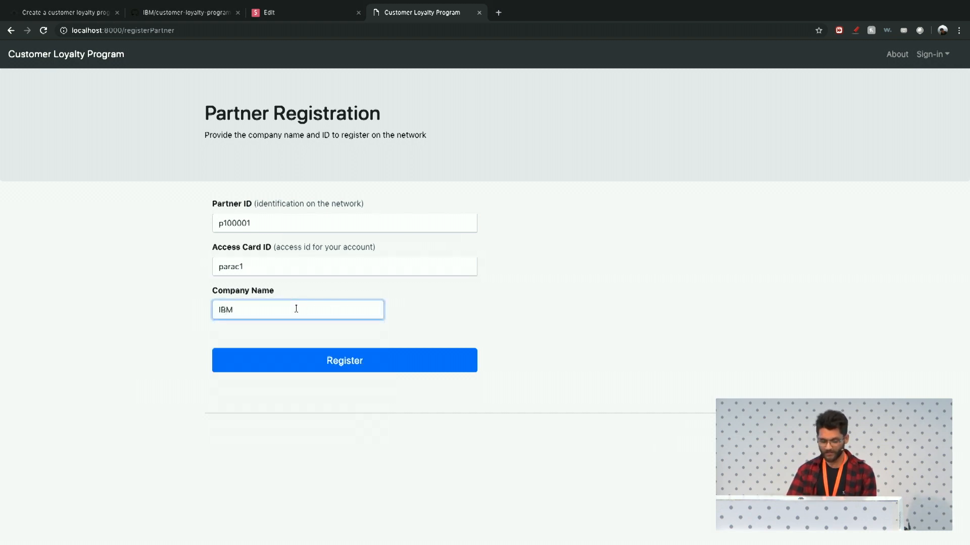
click(343, 361)
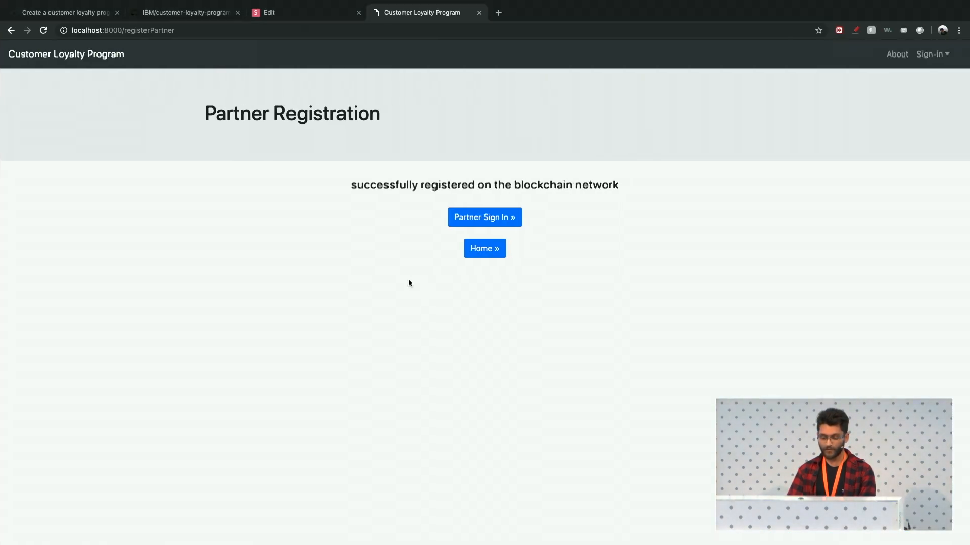
click(483, 248)
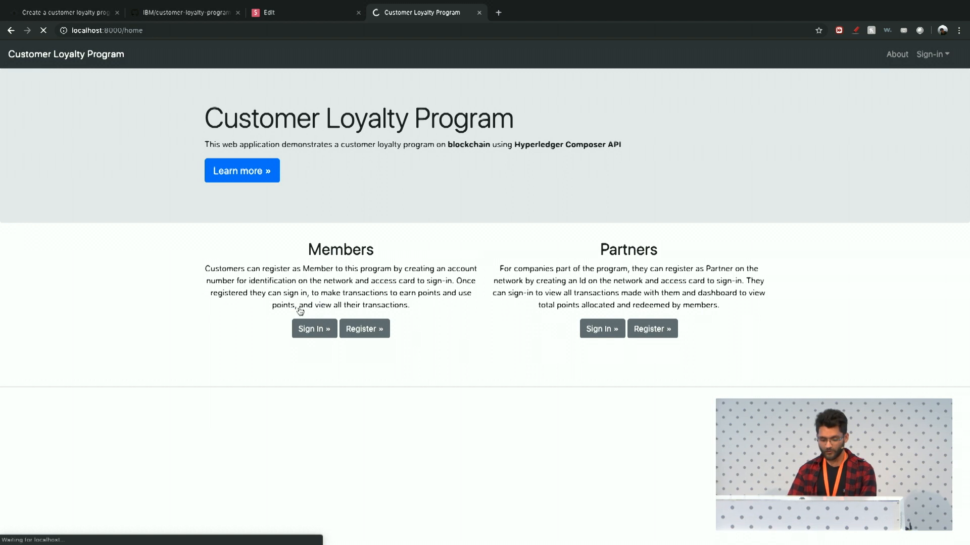
click(313, 328)
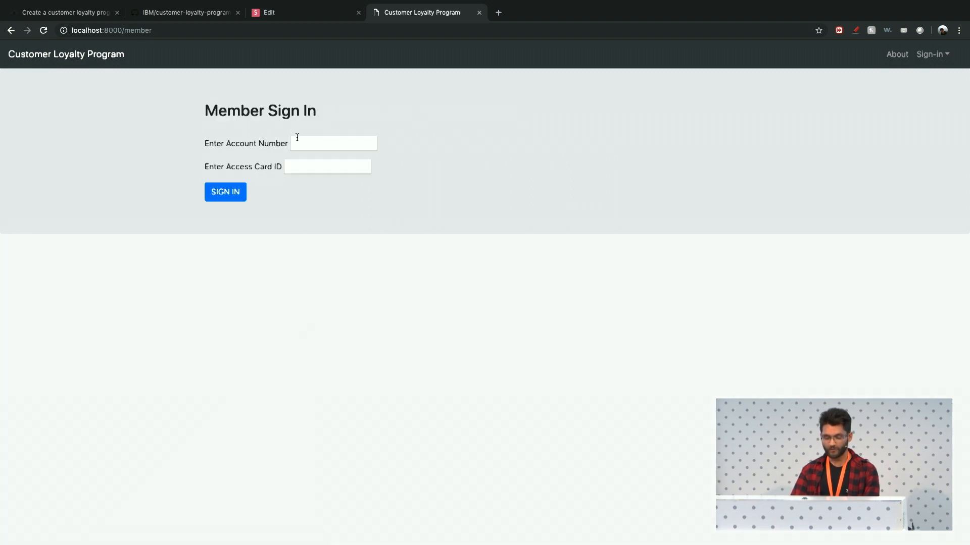
click(332, 142)
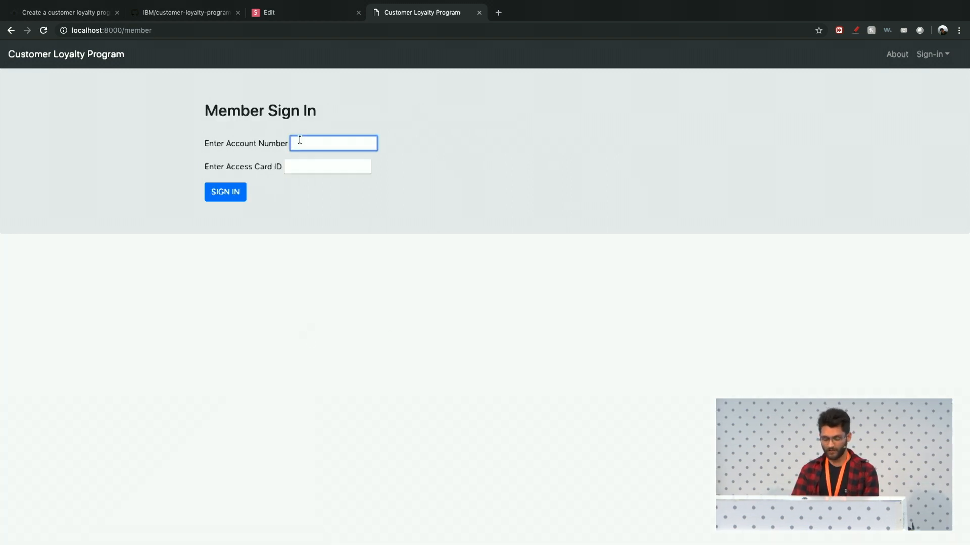
text(100001)
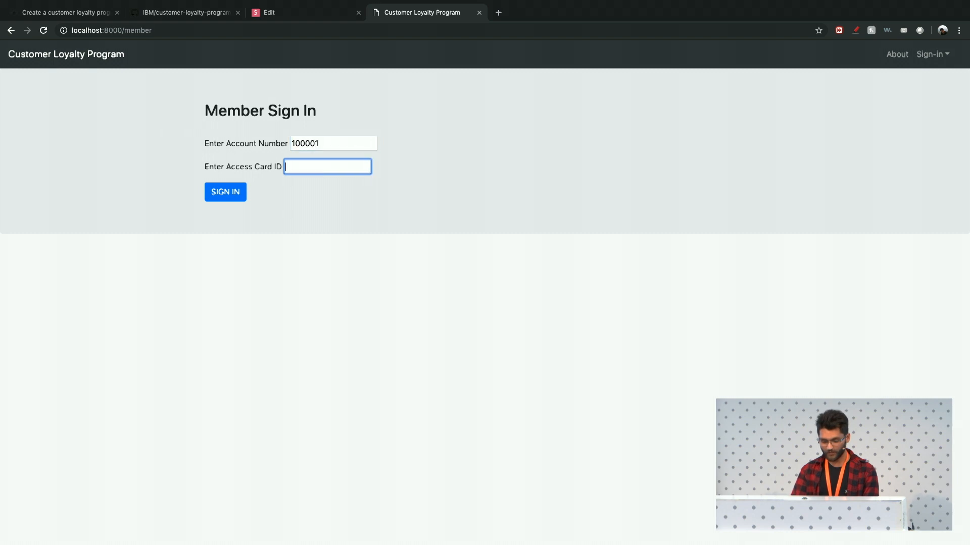
text(ac1)
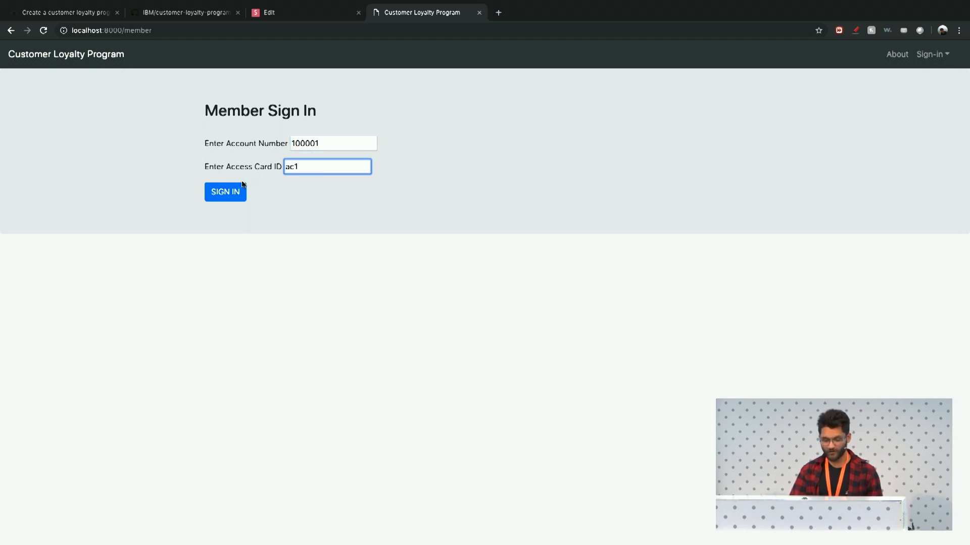
click(226, 192)
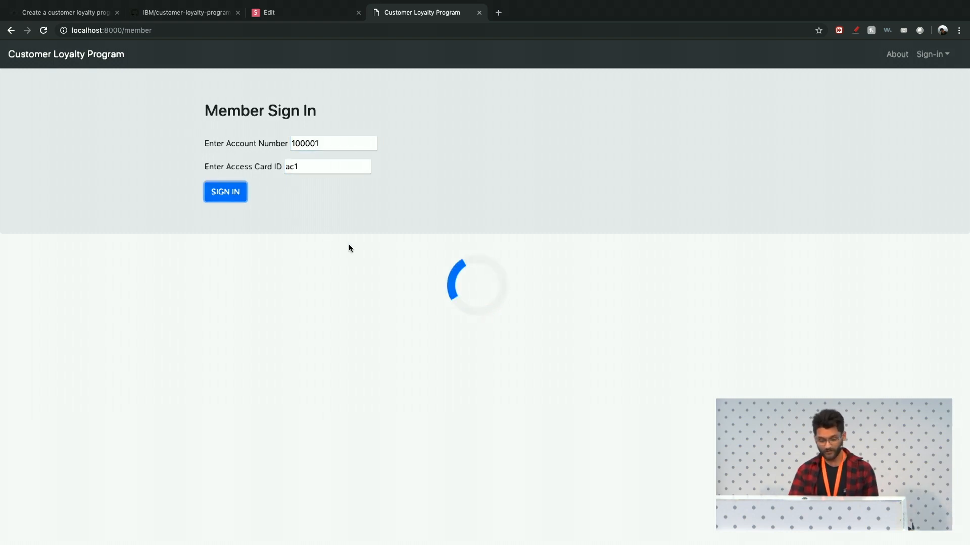
click(225, 192)
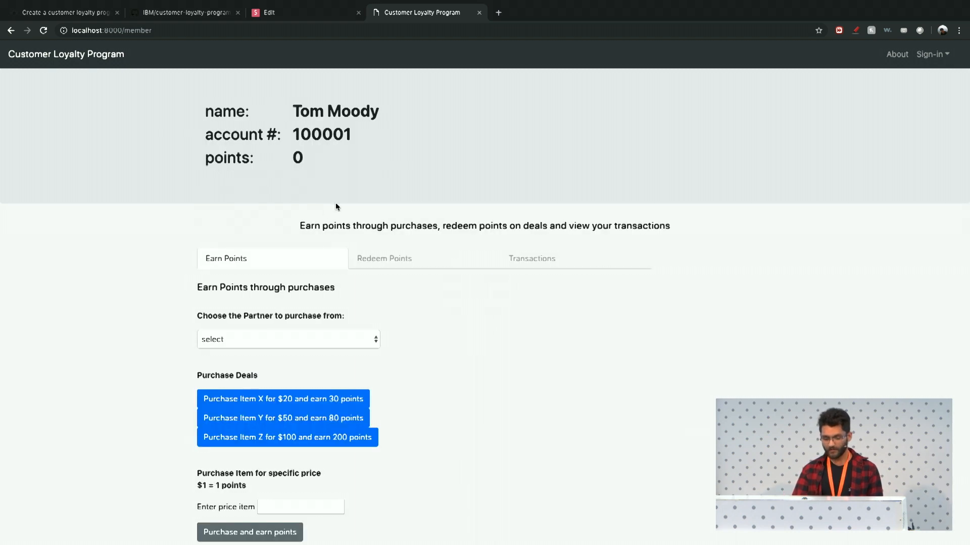
mouse_move(336, 137)
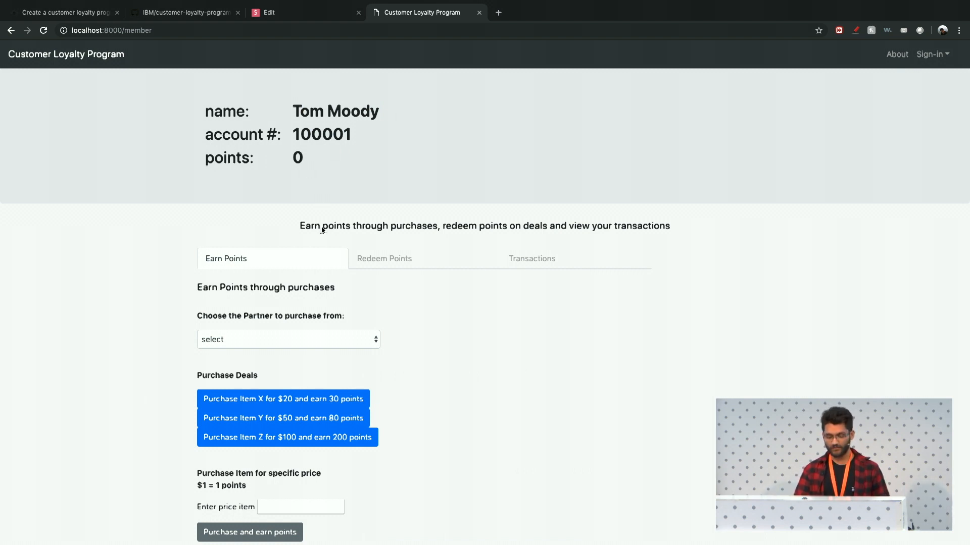
- Select IBM as partner and purchase Item X for $20 earning 30 points
click(287, 339)
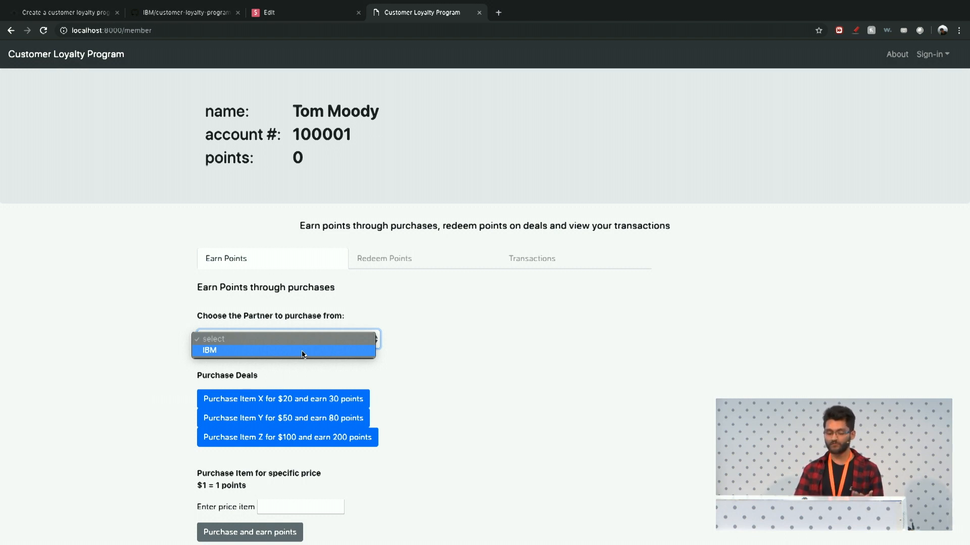
click(210, 351)
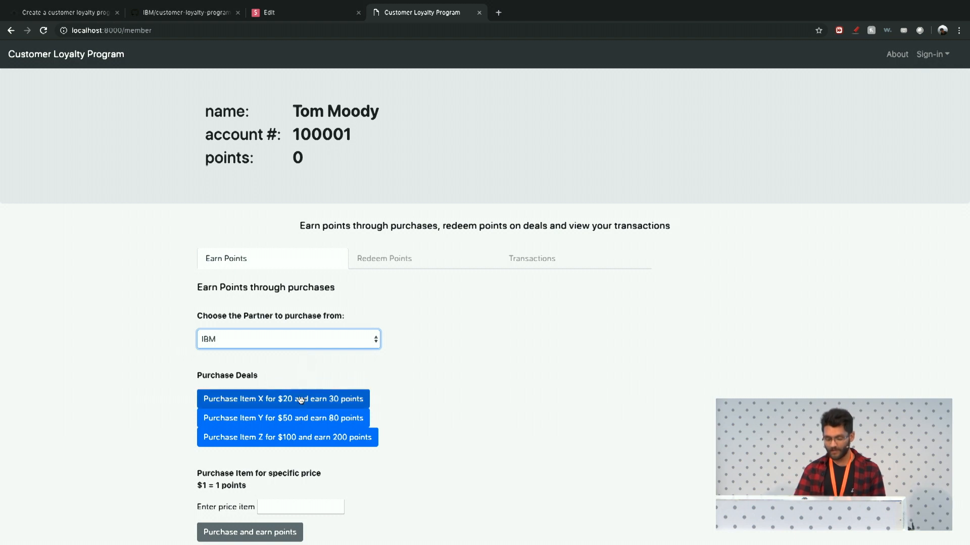
mouse_move(279, 399)
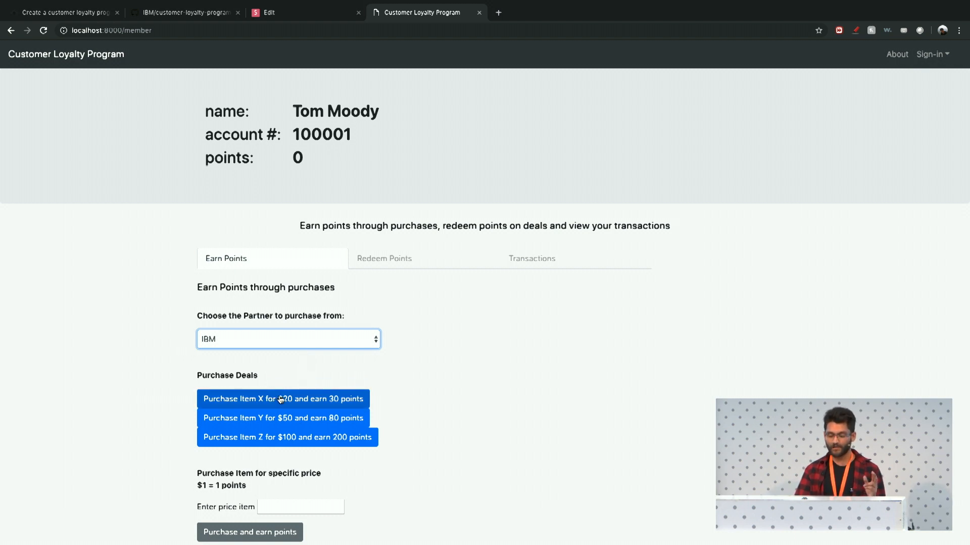
mouse_move(353, 401)
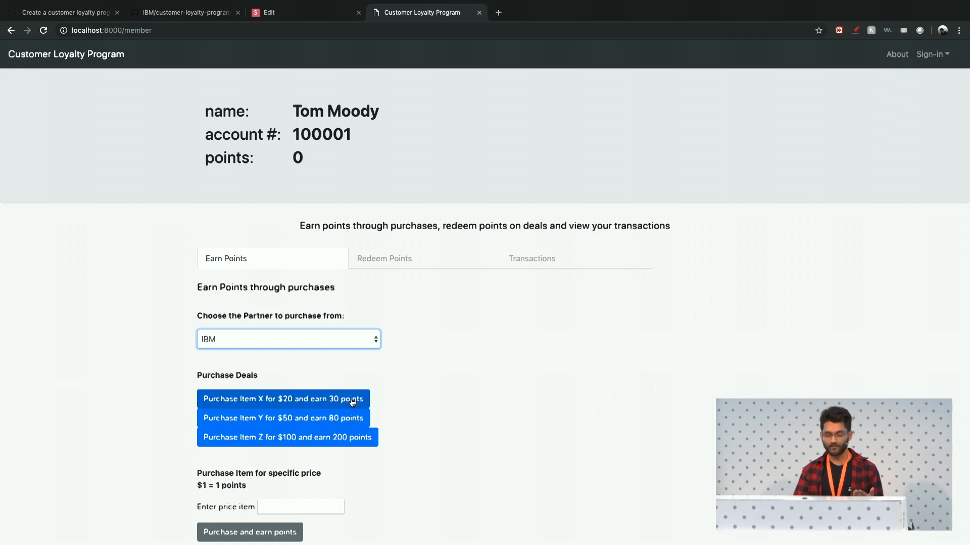
click(283, 398)
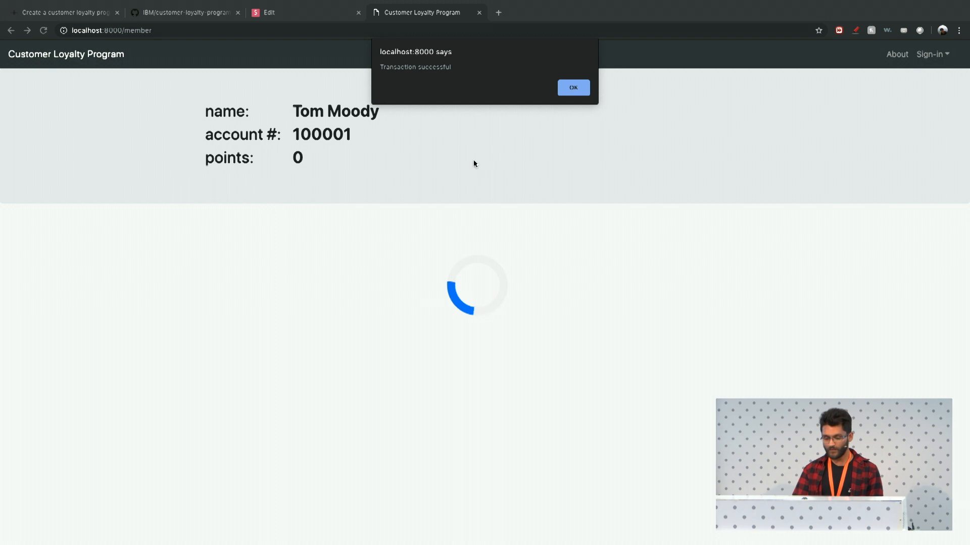
- Acknowledge the 'Transaction successful' alert so the balance shows 30 points
click(572, 87)
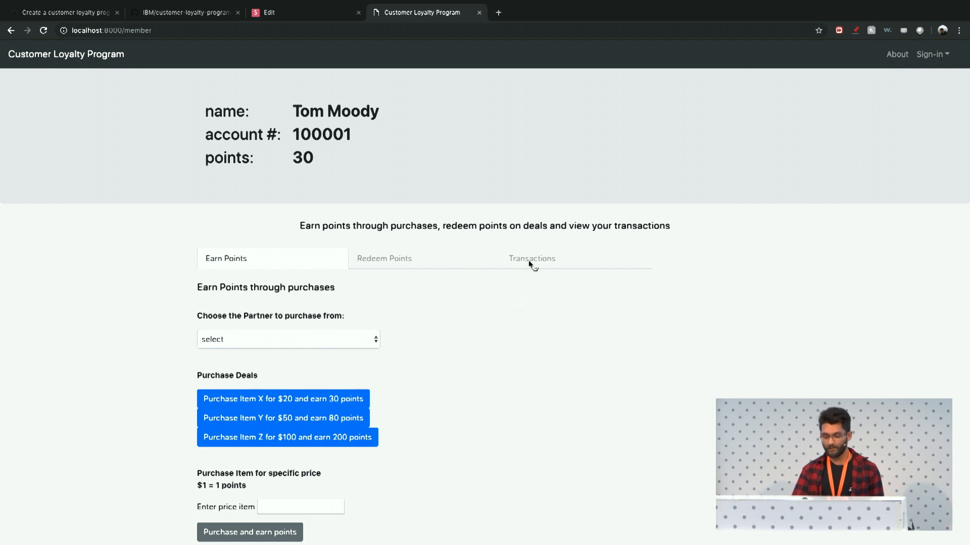
- View the Points Allocated transactions listing the 30 points earned from partner p100001
click(530, 259)
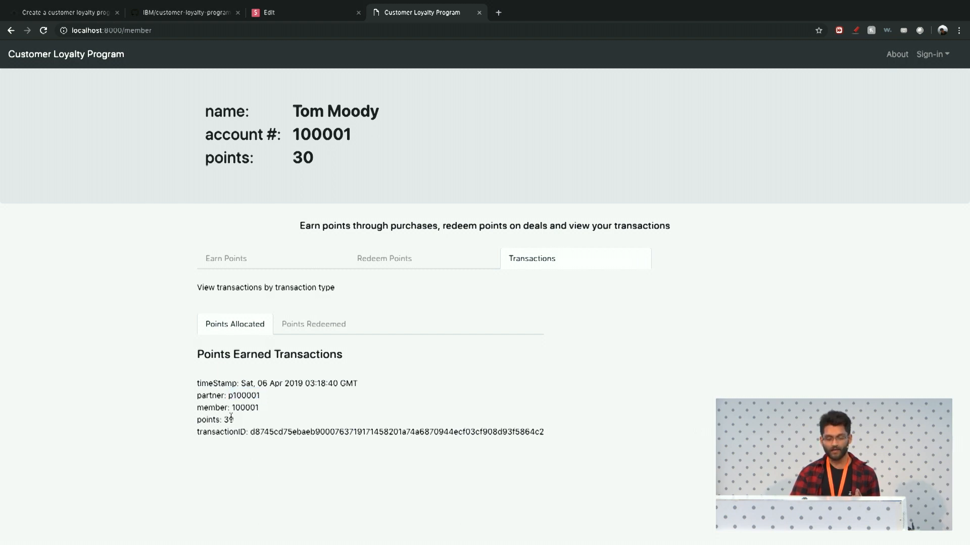
double_click(227, 420)
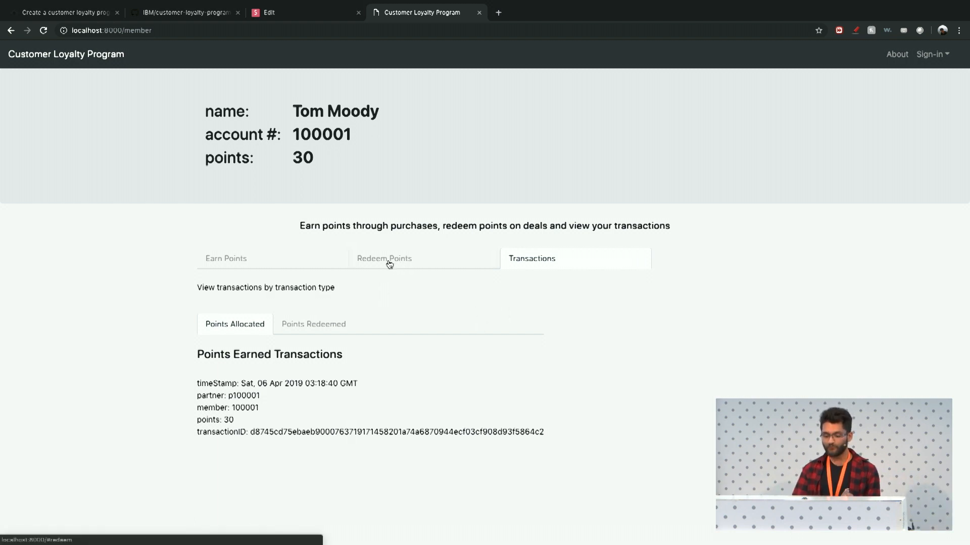
- Dismiss the select-partner alert, then buy Item Z from IBM for $100 earning 200 points
click(383, 257)
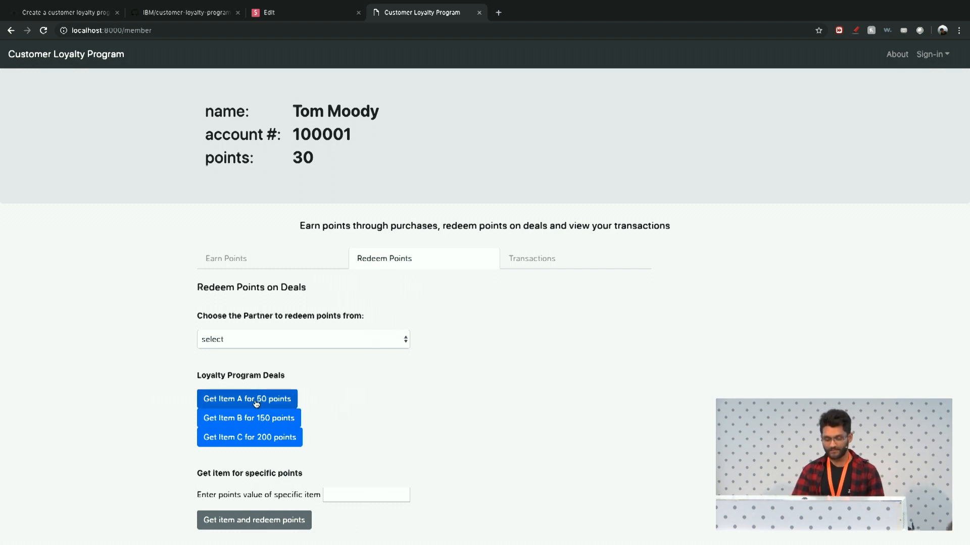
mouse_move(283, 418)
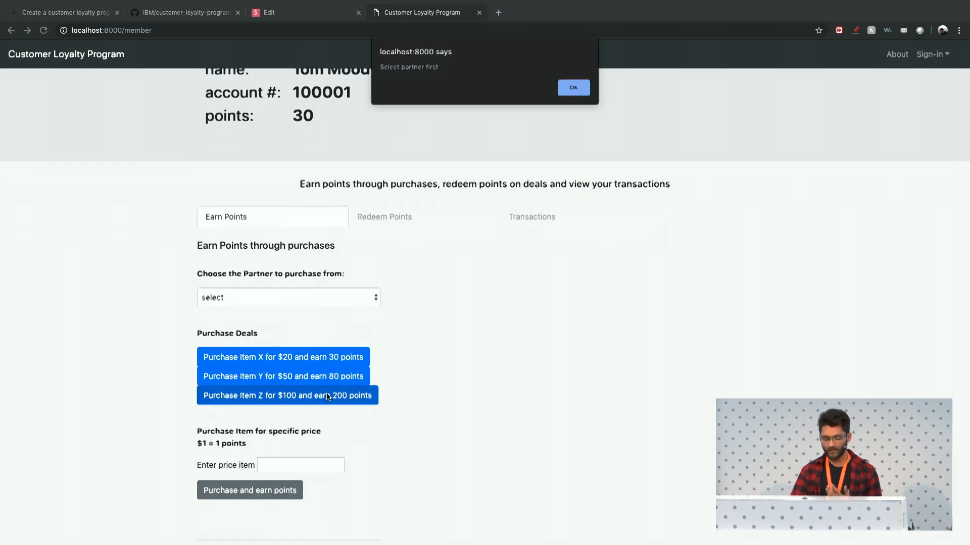
click(572, 87)
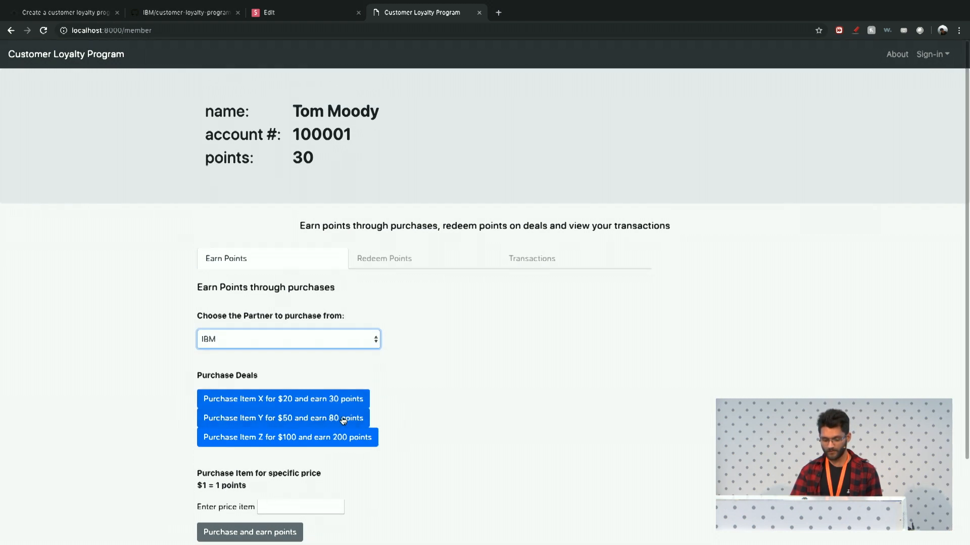
click(283, 418)
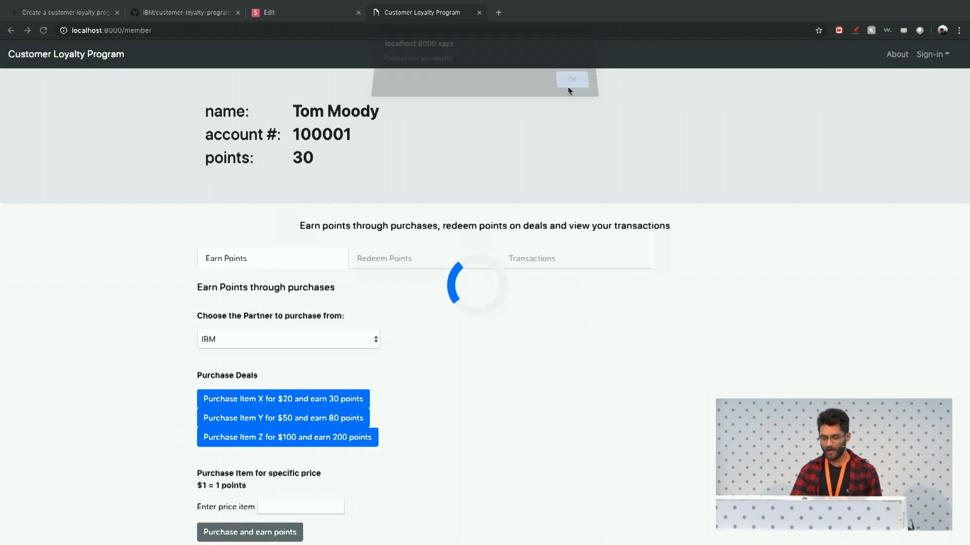
click(571, 78)
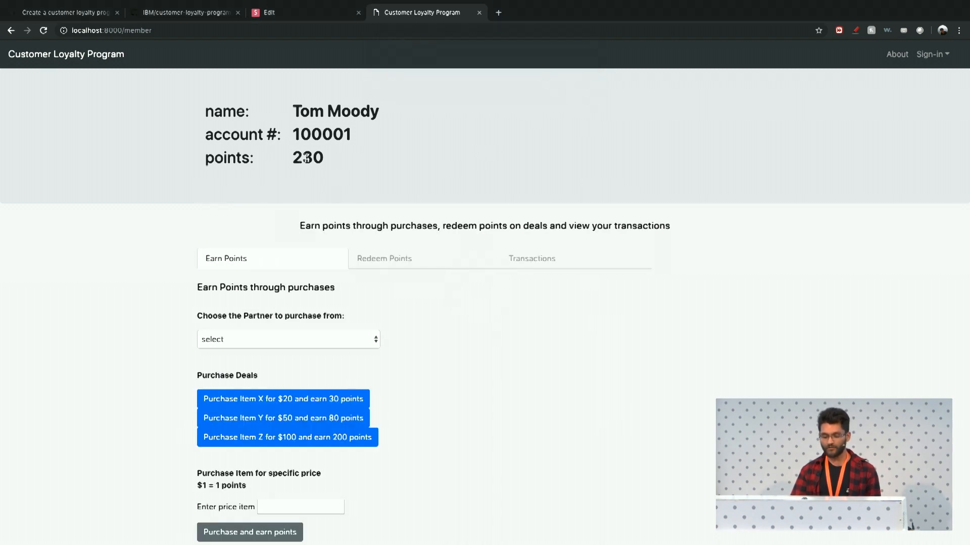
mouse_move(384, 249)
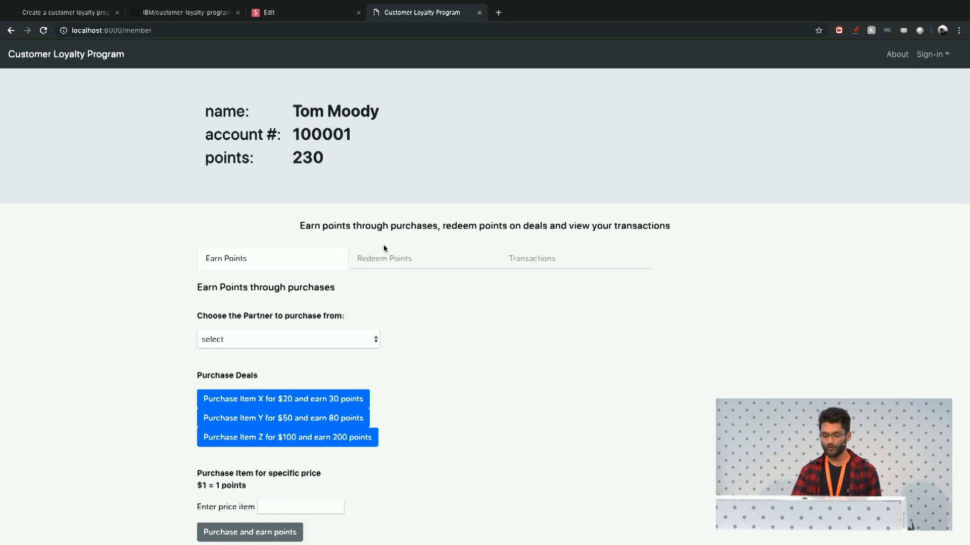
- Redeem 50 points with IBM for Item A, dropping the balance to 180
click(384, 258)
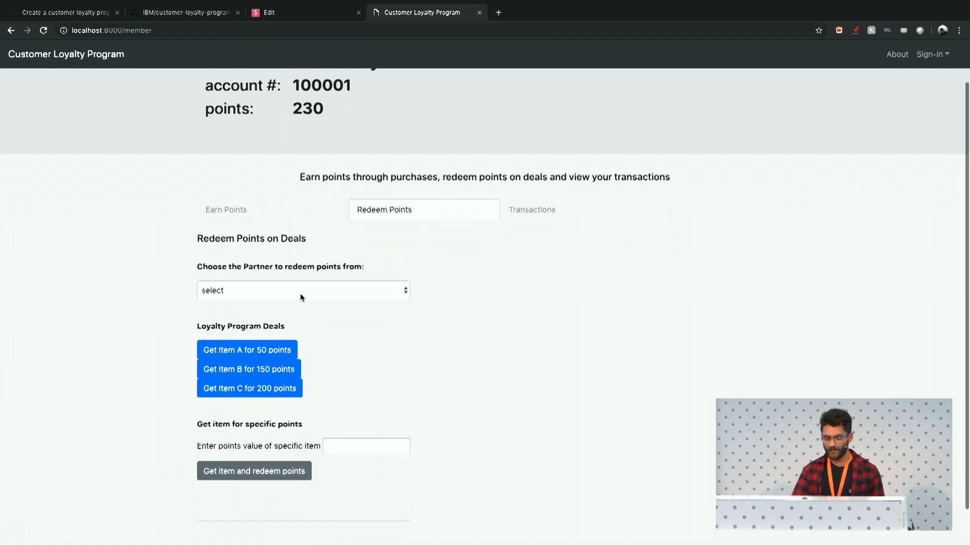
click(302, 290)
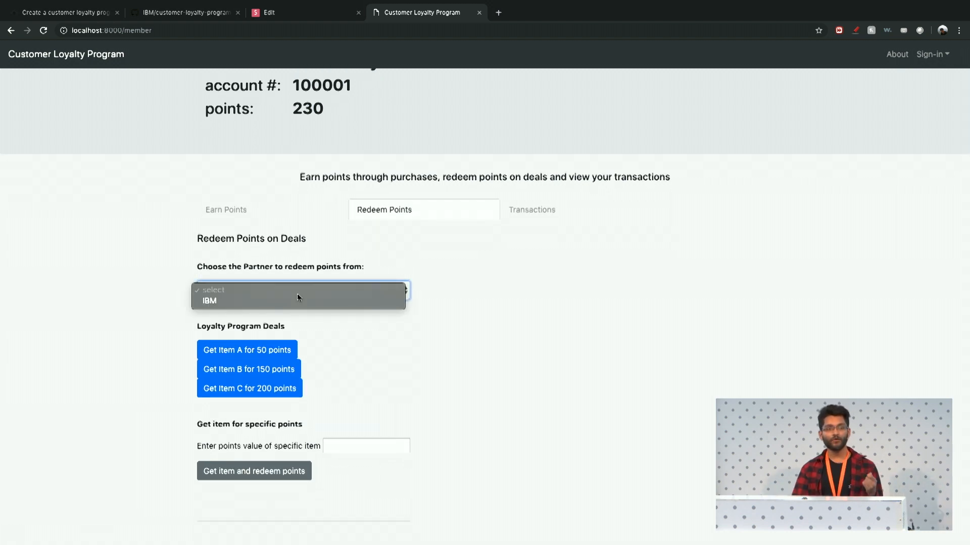
mouse_move(209, 301)
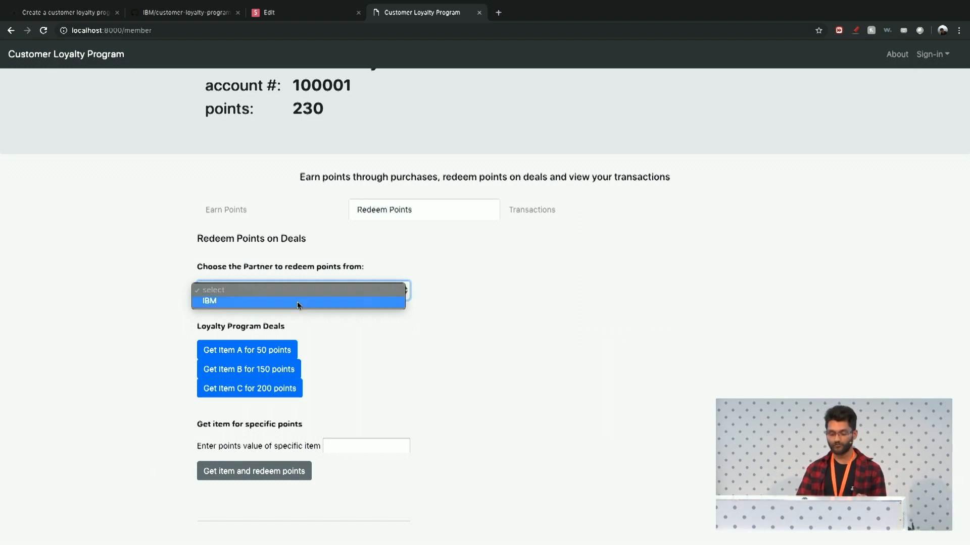
click(209, 301)
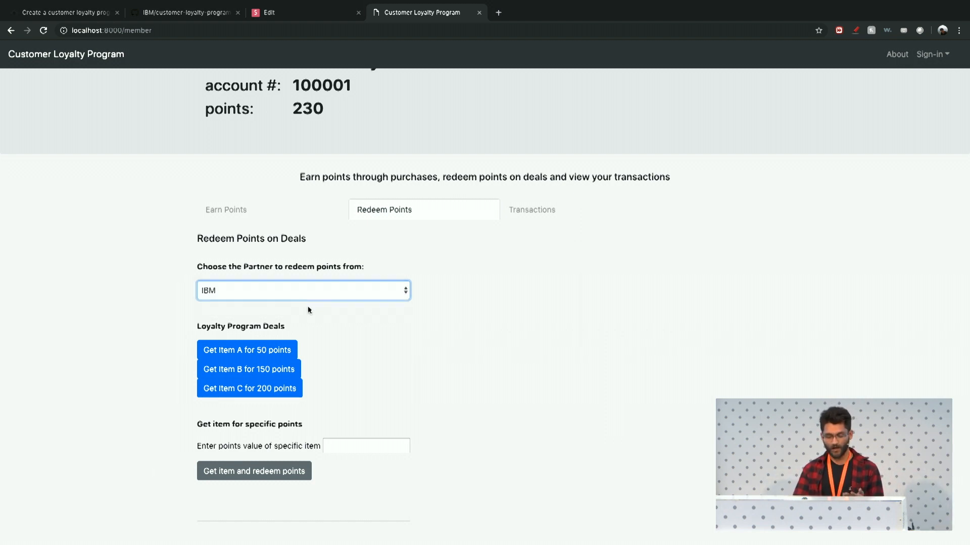
mouse_move(304, 370)
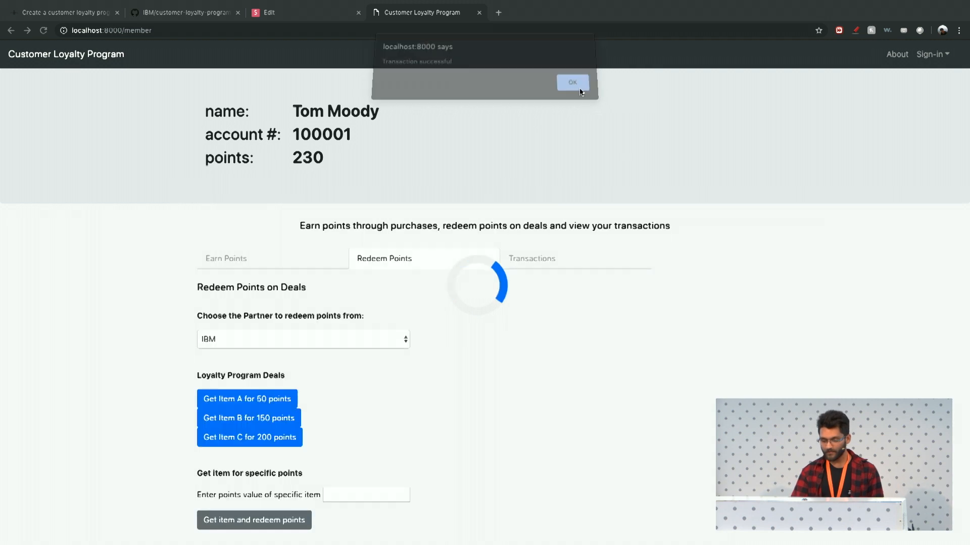
click(572, 82)
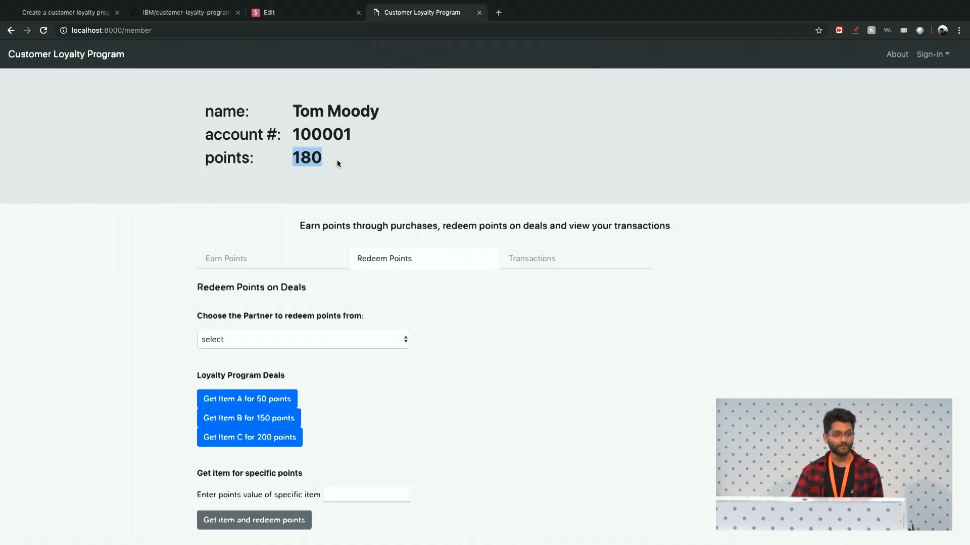
mouse_move(359, 200)
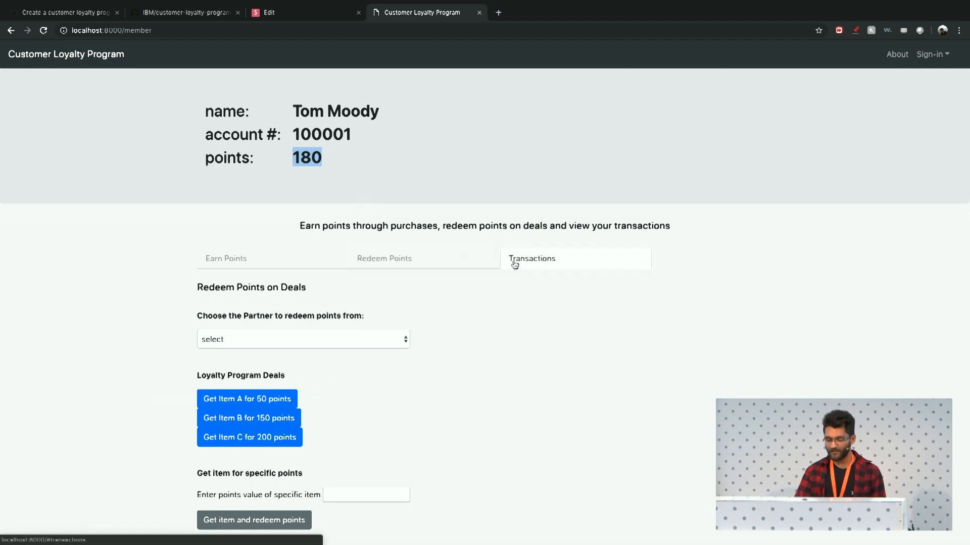
- Review the 30- and 200-point earnings under Points Allocated and the 50-point redemption under Points Redeemed
click(531, 258)
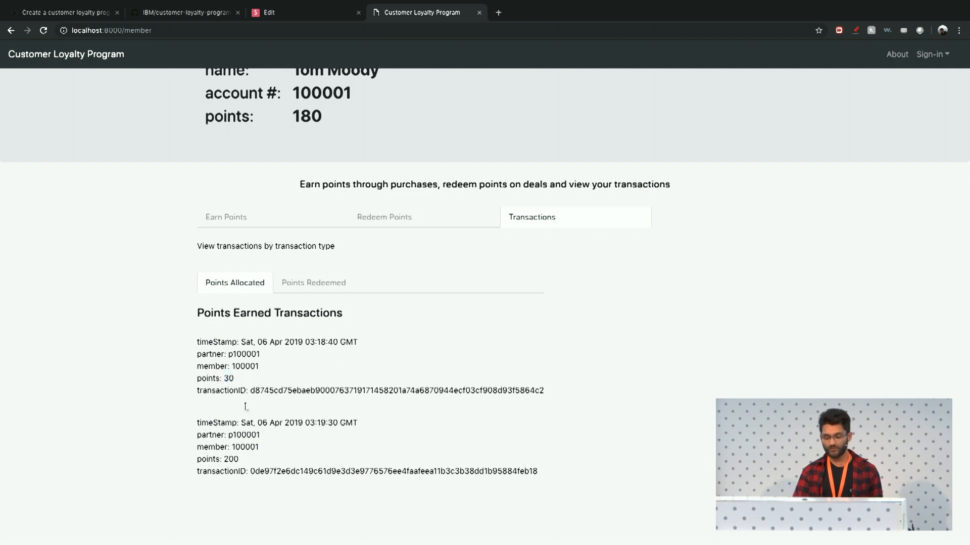
double_click(244, 353)
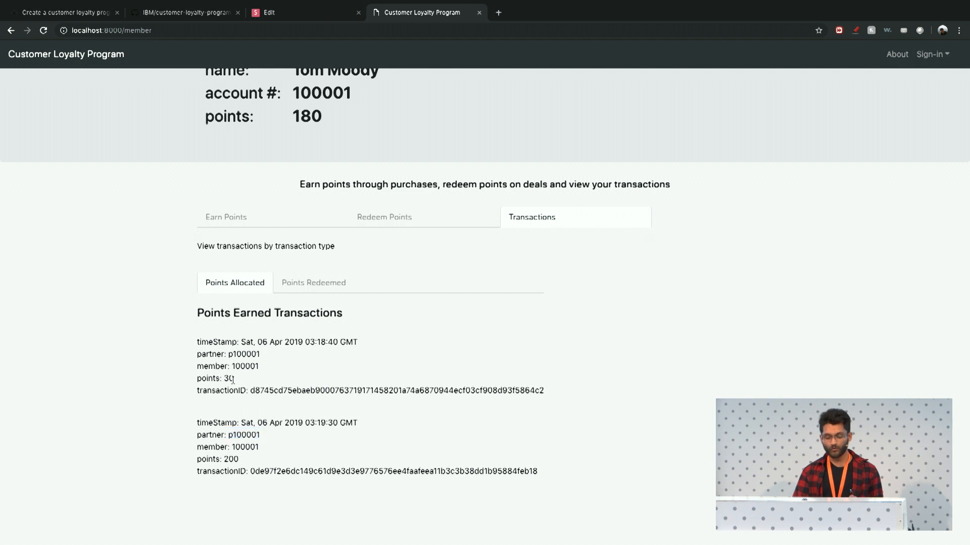
double_click(231, 459)
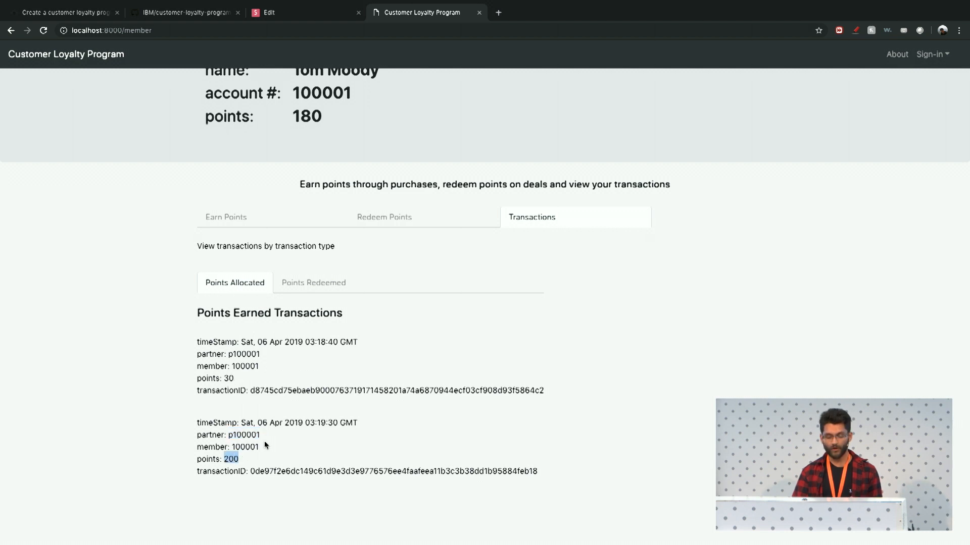
click(313, 283)
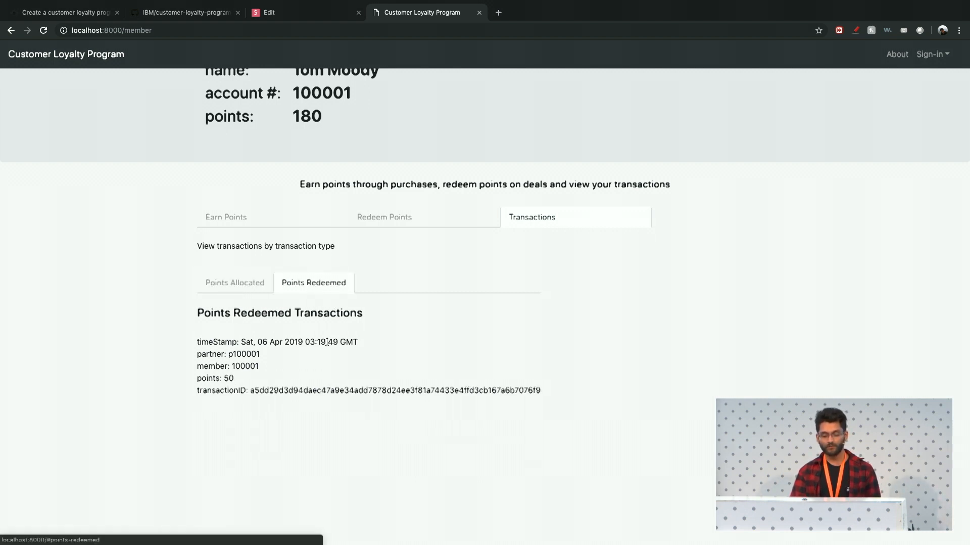
double_click(227, 378)
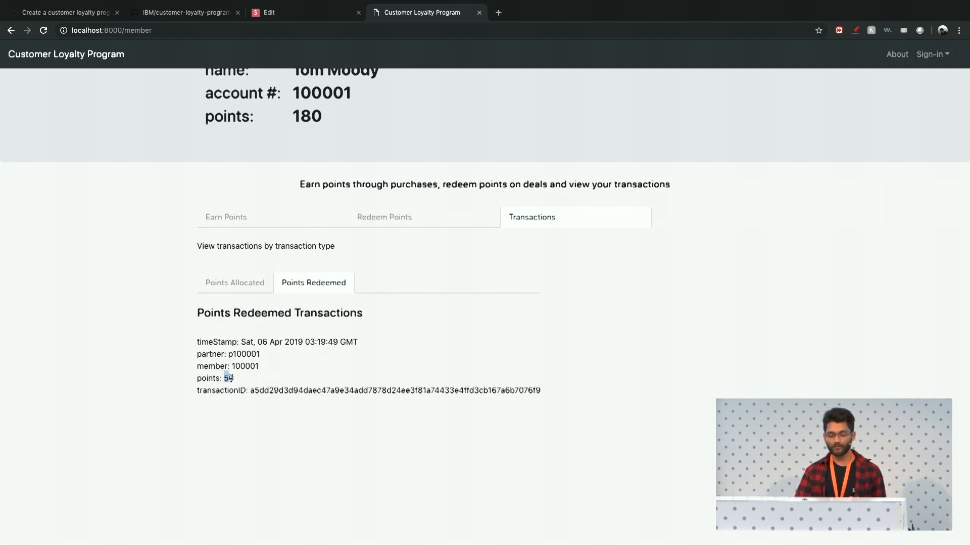
double_click(243, 354)
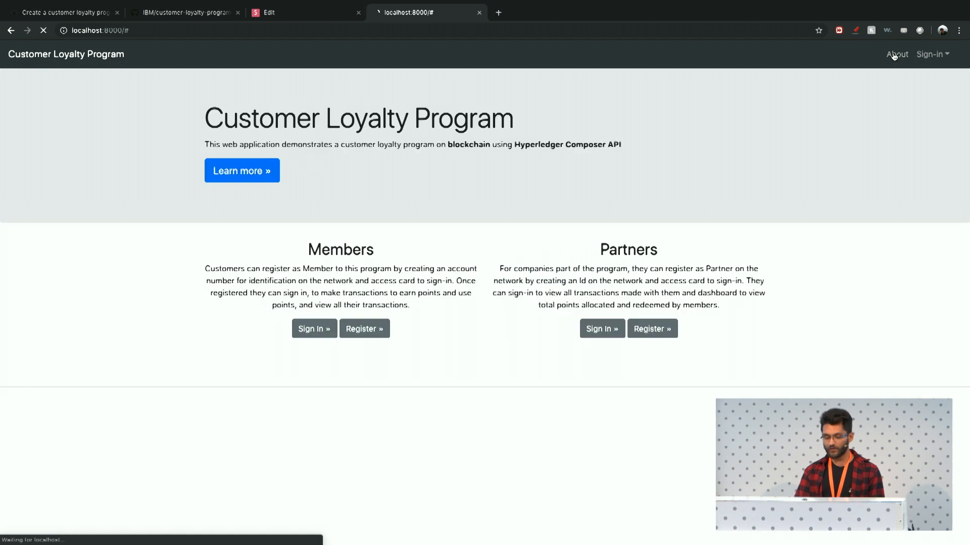
click(600, 328)
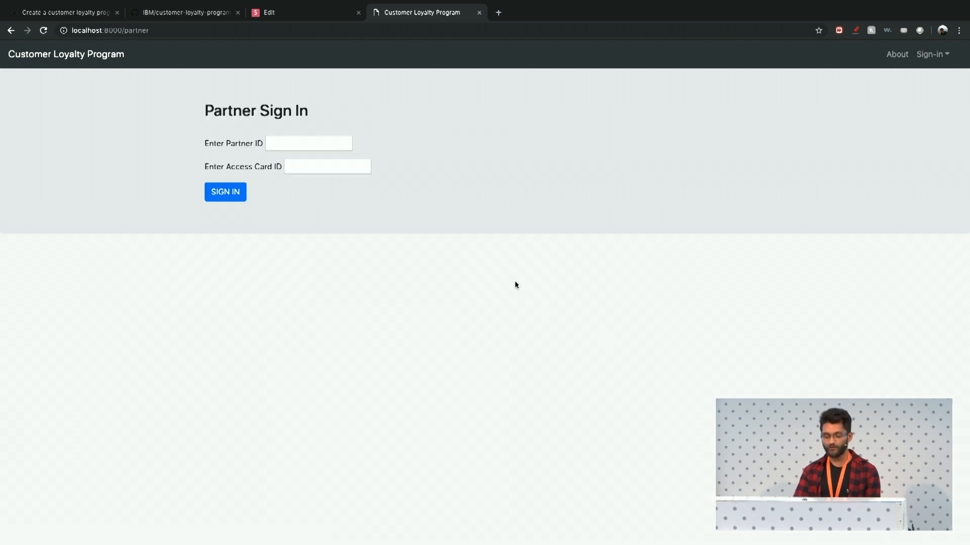
text(p10000)
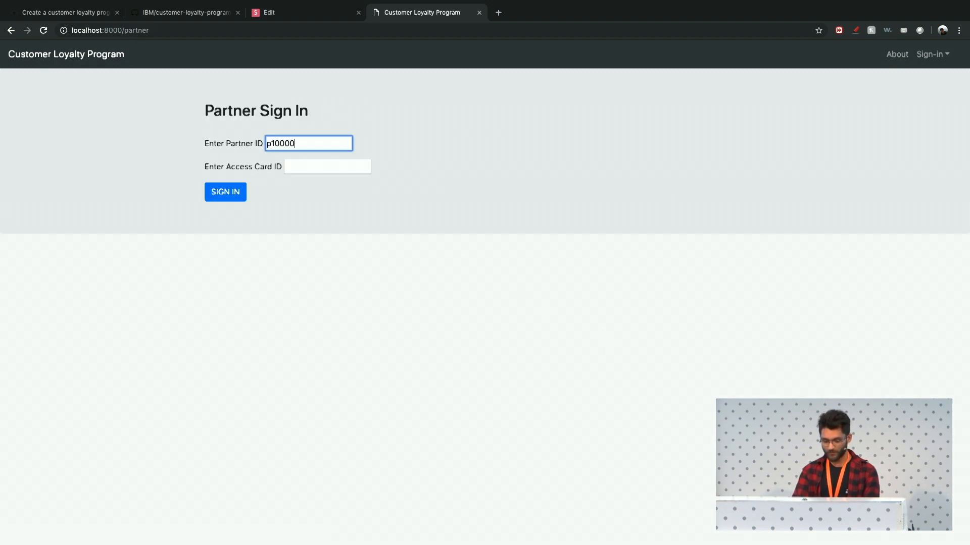
text(parac1)
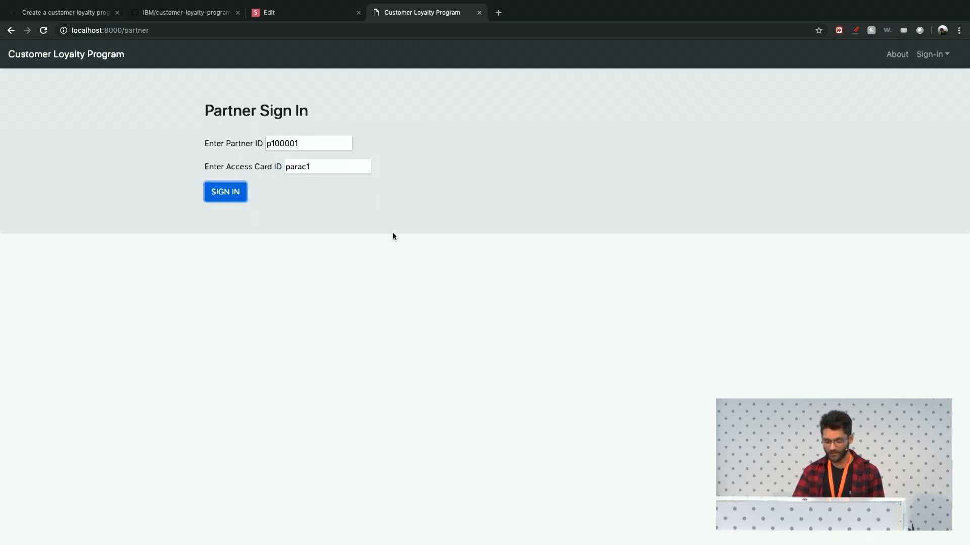
click(225, 192)
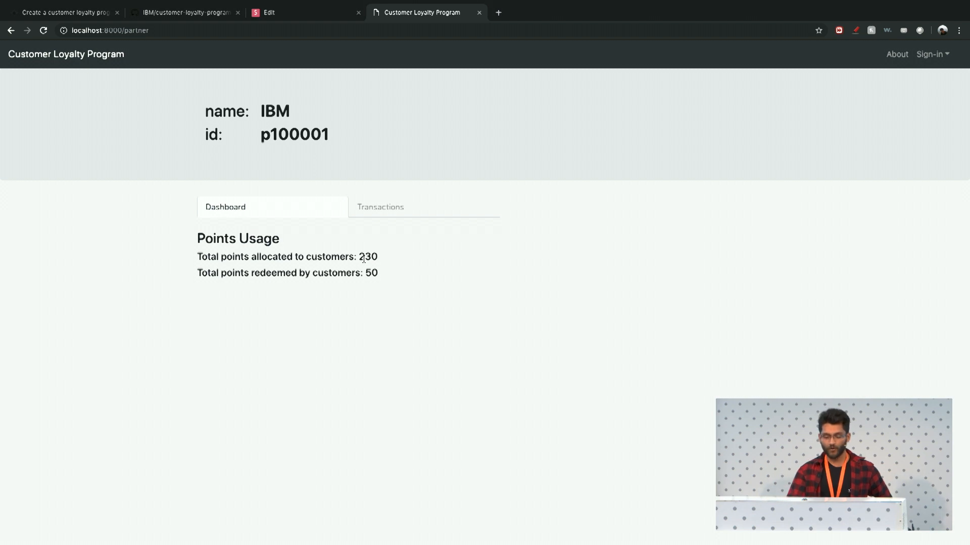
mouse_move(381, 263)
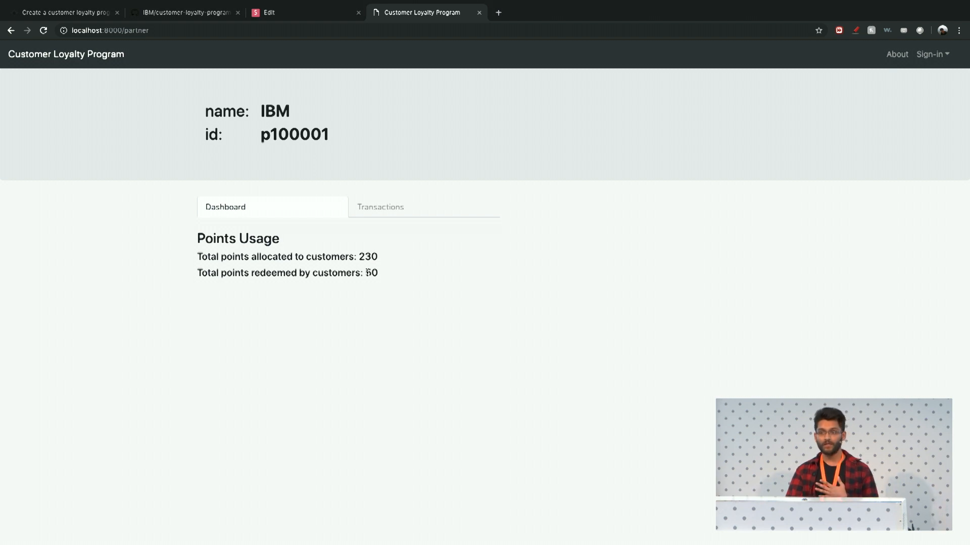
- Review IBM's 30- and 200-point allocations and 50-point redemption for member 100001, then return to the slides
click(381, 206)
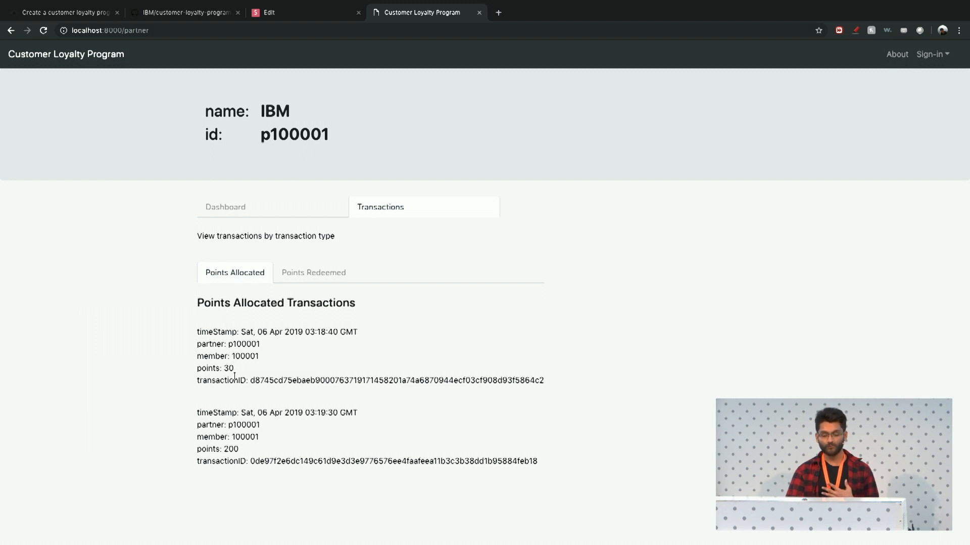
double_click(243, 343)
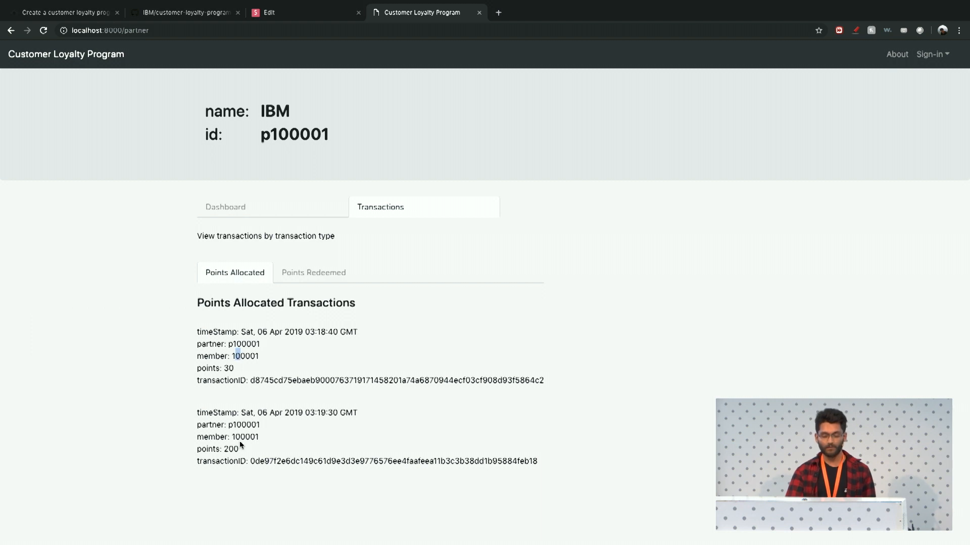
click(314, 272)
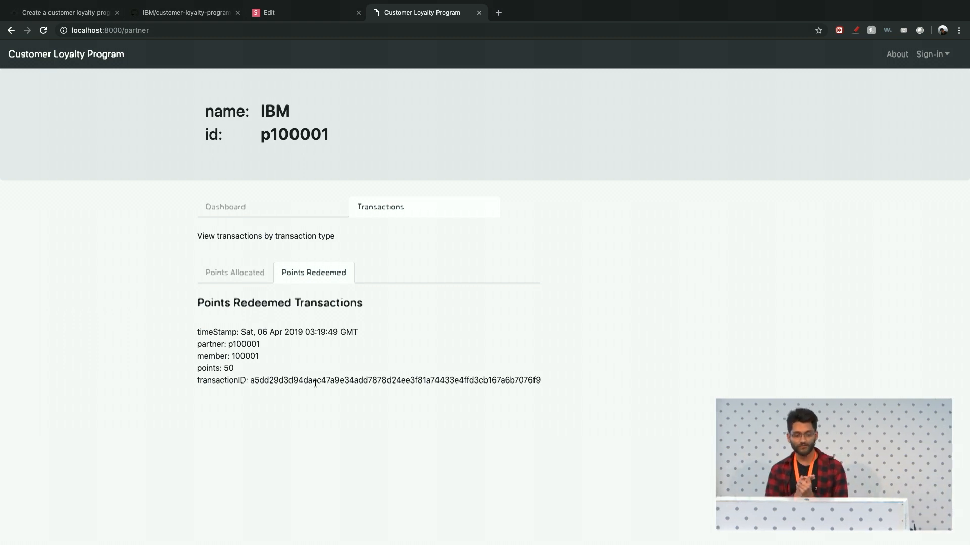
click(303, 12)
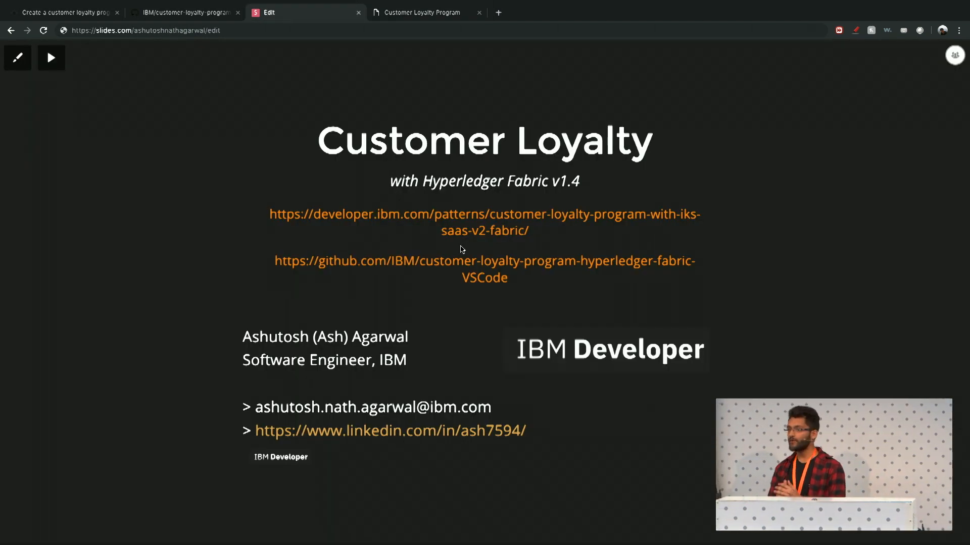
mouse_move(760, 271)
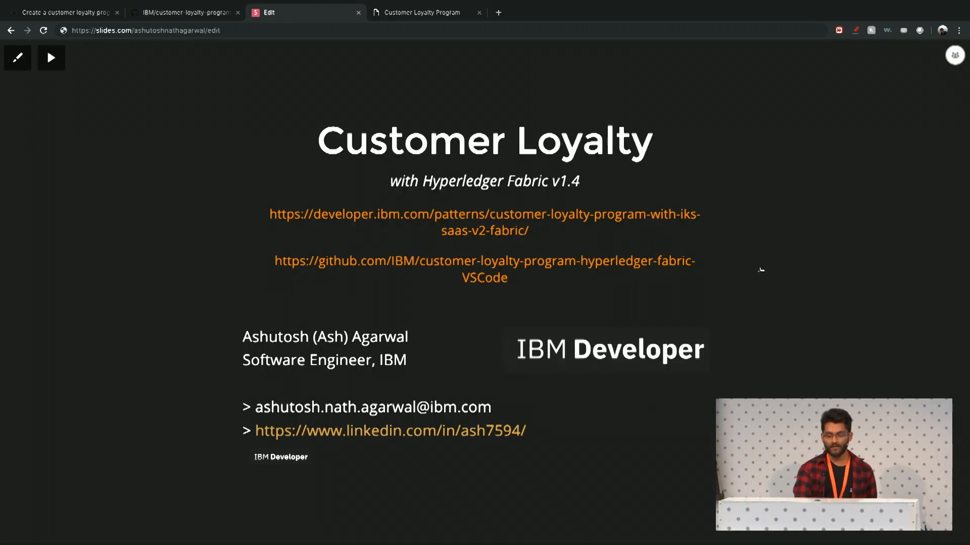